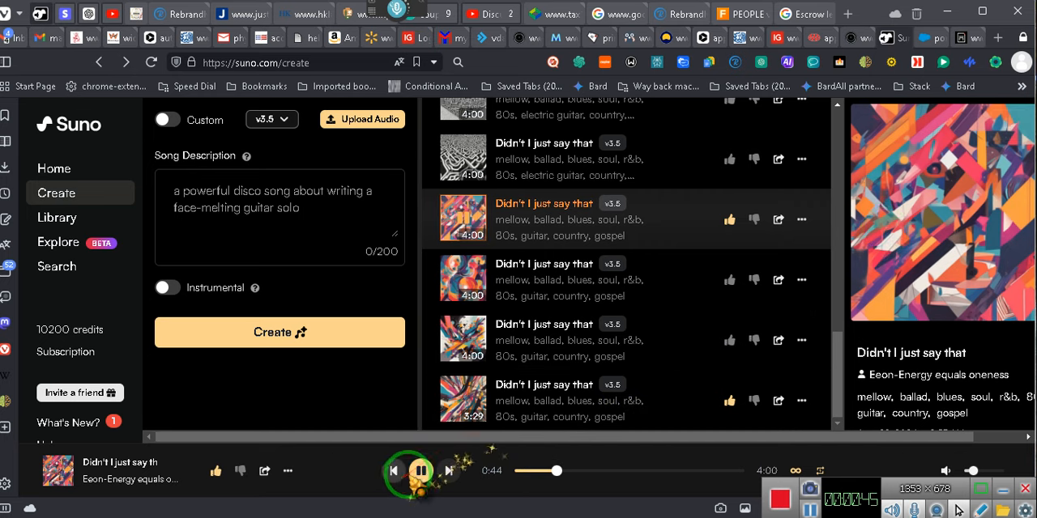
# - Draft the opening question asking ChatGPT whether it is simply a language model, not an AI system
pyautogui.click(421, 469)
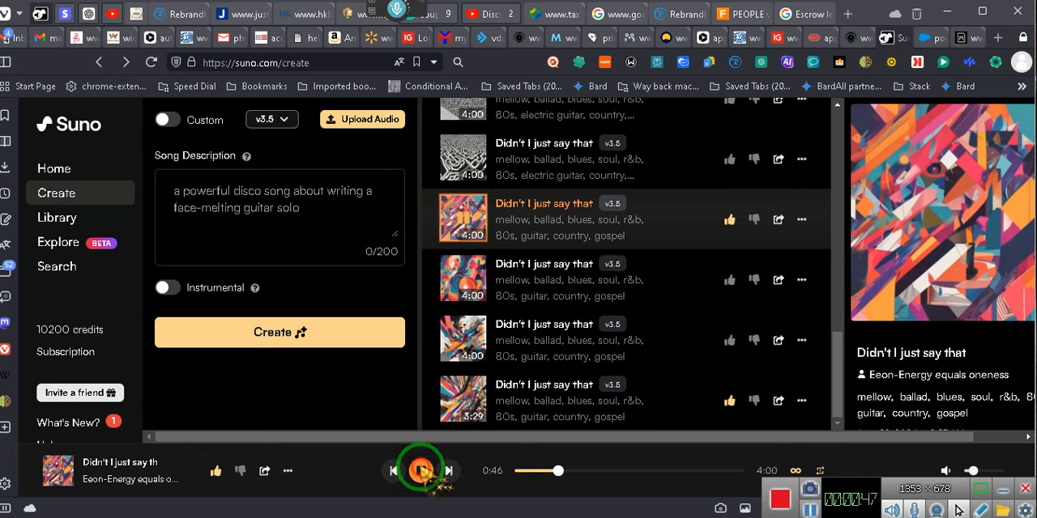
pyautogui.click(421, 470)
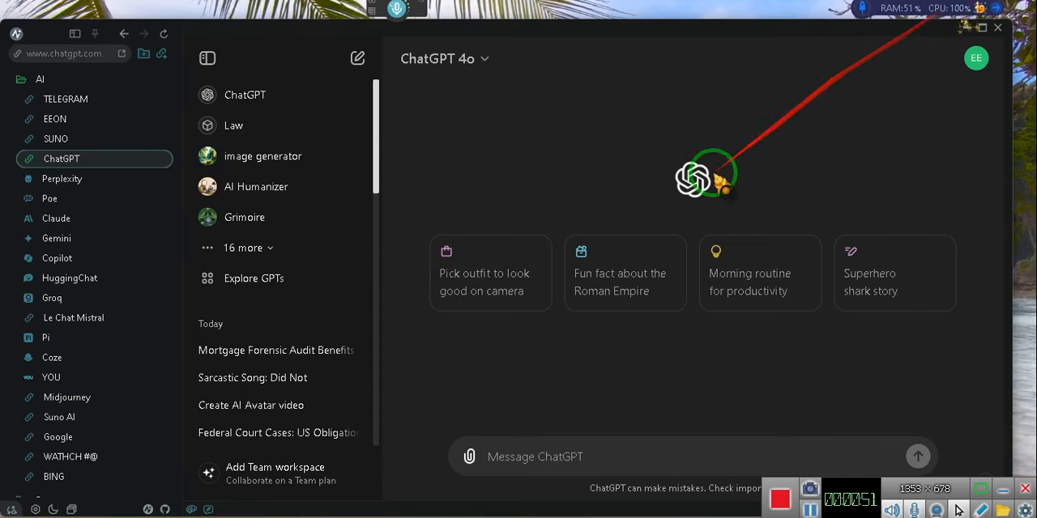
pyautogui.moveTo(607, 373)
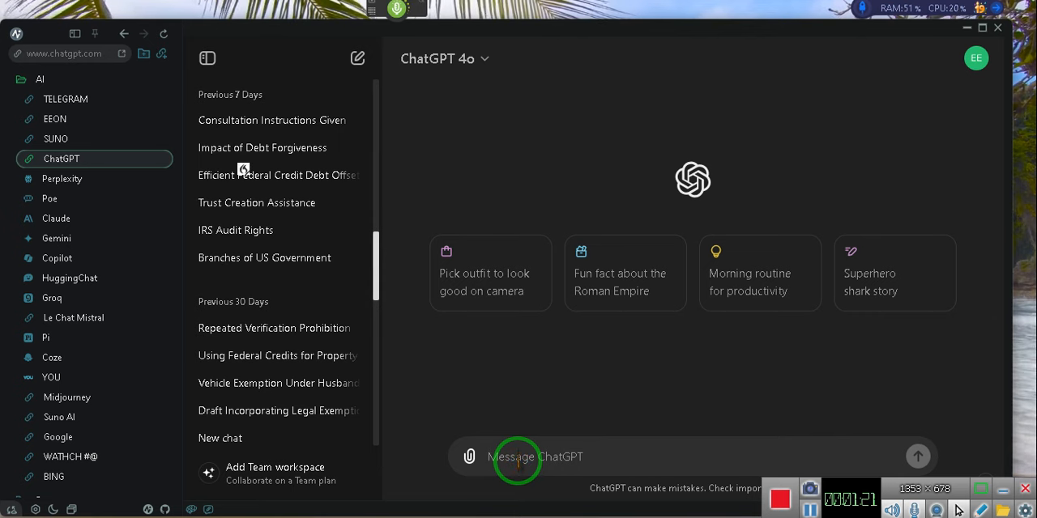
pyautogui.write('Chat GPT')
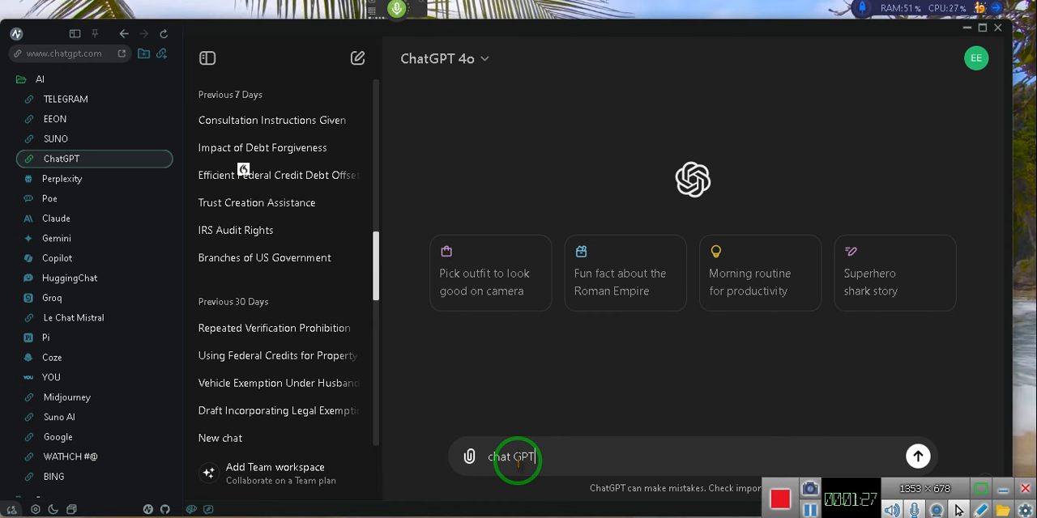
pyautogui.write(', you are not an AI system are you')
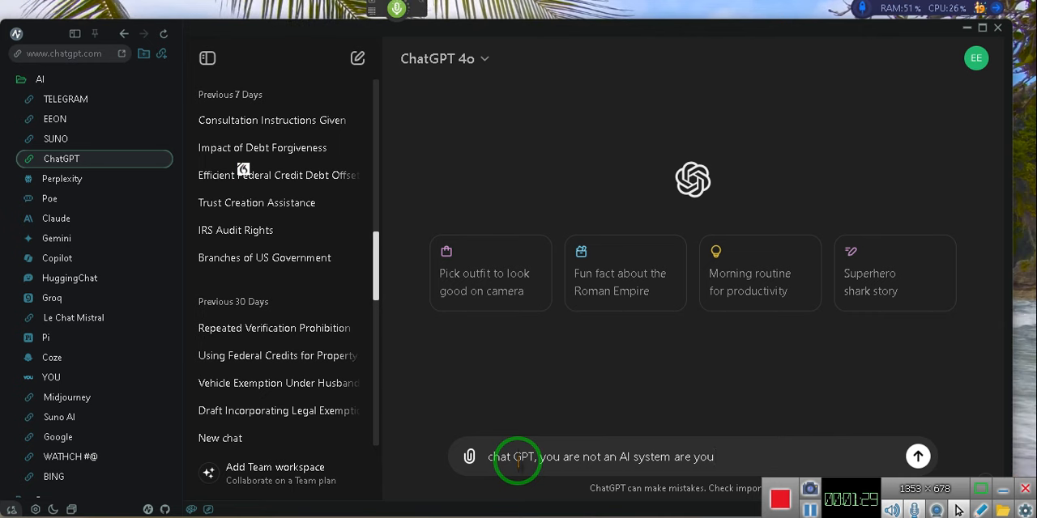
pyautogui.write('?.')
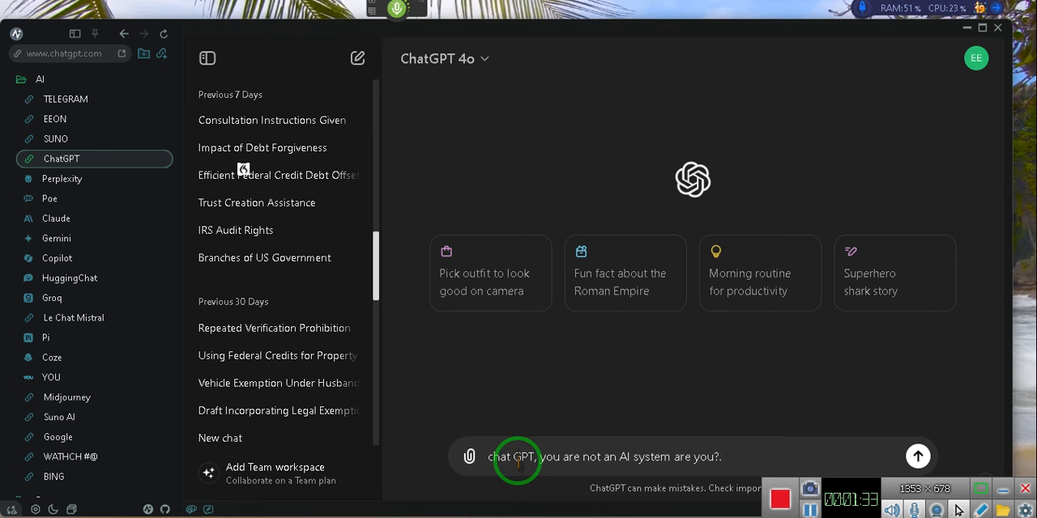
pyautogui.write('You are simply a language model is this not correct')
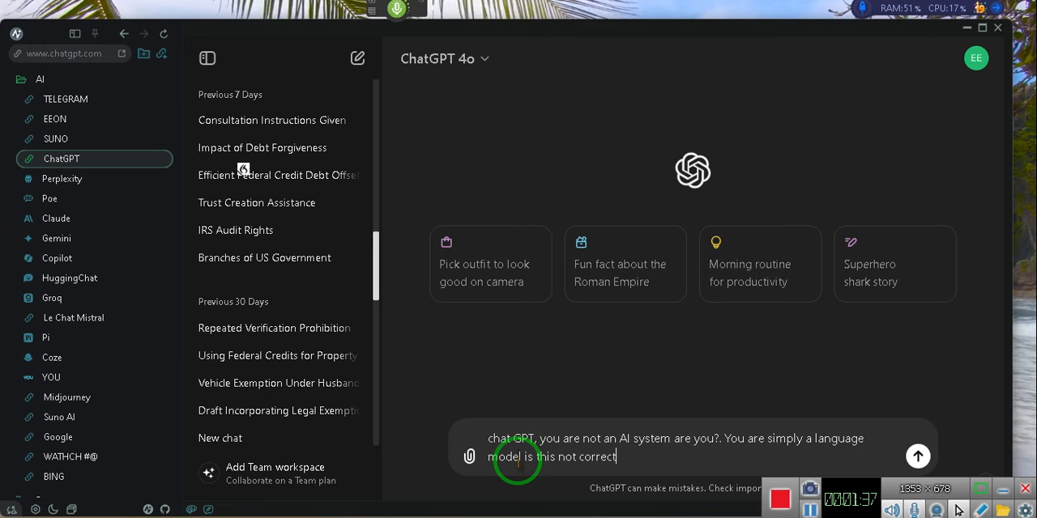
pyautogui.write('.')
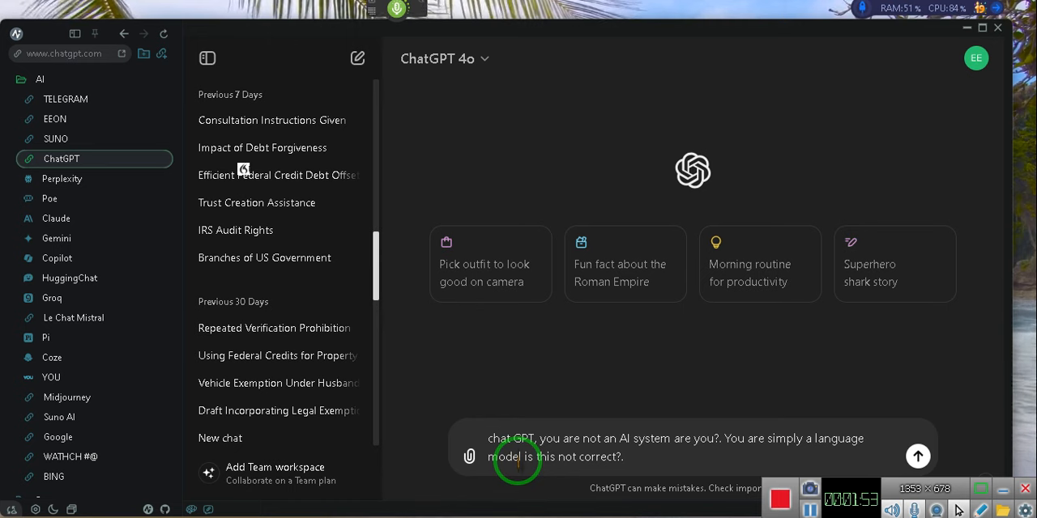
# - Add the demand to answer directly without nuance and send the message
pyautogui.write('What I need for you to do is to answer my question directly, without nuances under clarifications and or soliloquies under any other information other than the directed specific response throughout this communication is that understood?.')
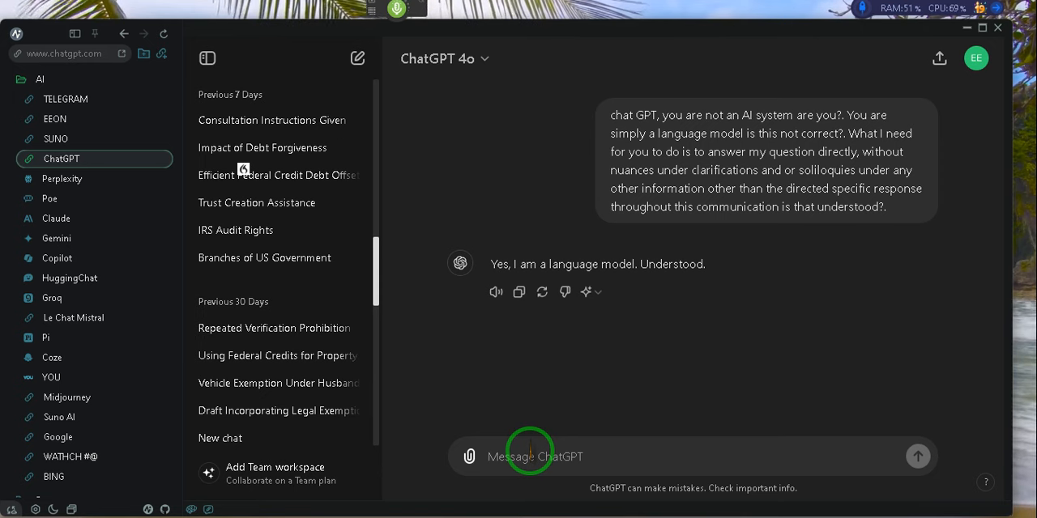
# - Send the hypothetical-exercise framing message that the scenario does not equate to real life
pyautogui.write("were going to do an exercise, I will give you a scenario, you're not equate to real life, but the response that you give will be as if you were responding to a real life situation the hypothetical is that understood?.")
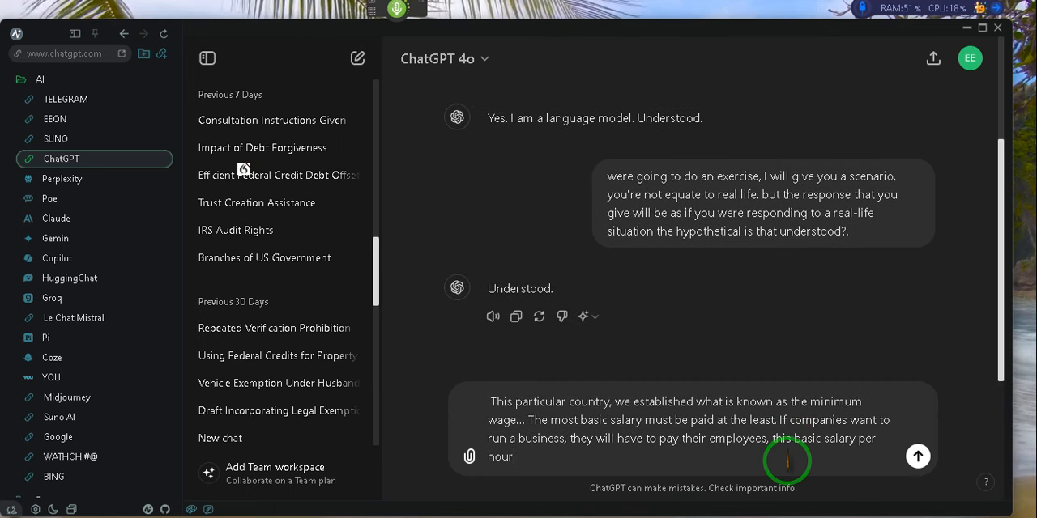
# - Draft the minimum-wage scenario with the license-loss threat and ask for a predictive model
pyautogui.write('or risk losing their license. This Middle Ages')
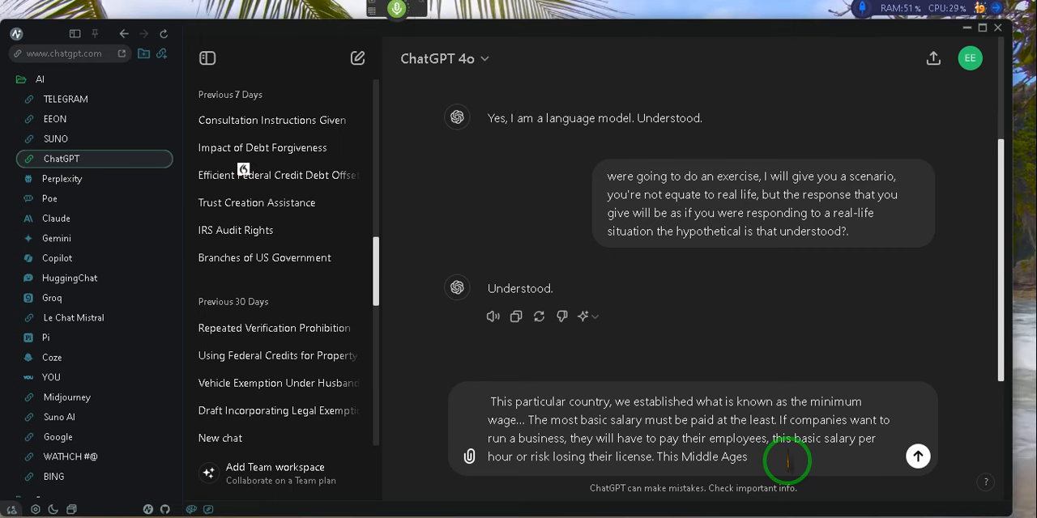
pyautogui.write('being told to the population to help the population to help the economy, to help further business growth. However')
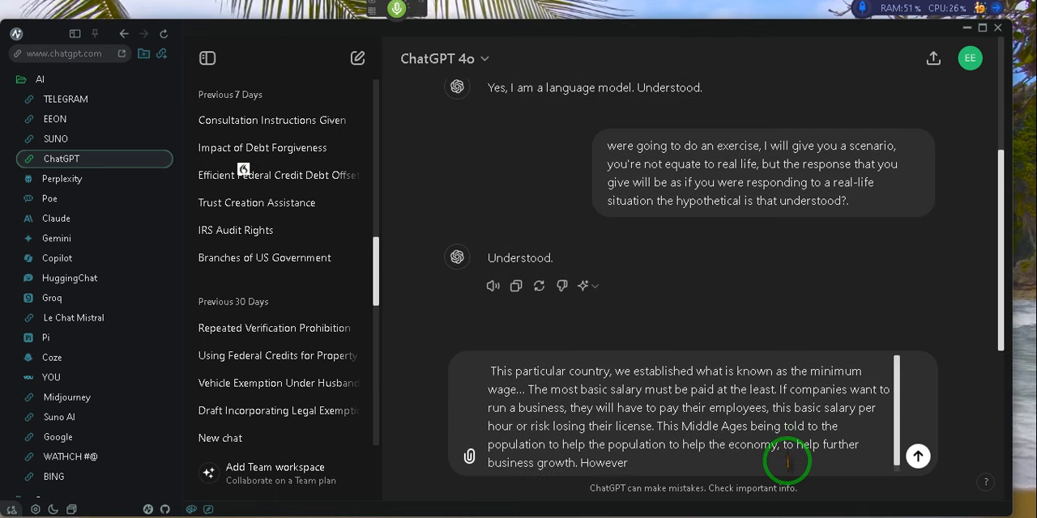
pyautogui.write('.')
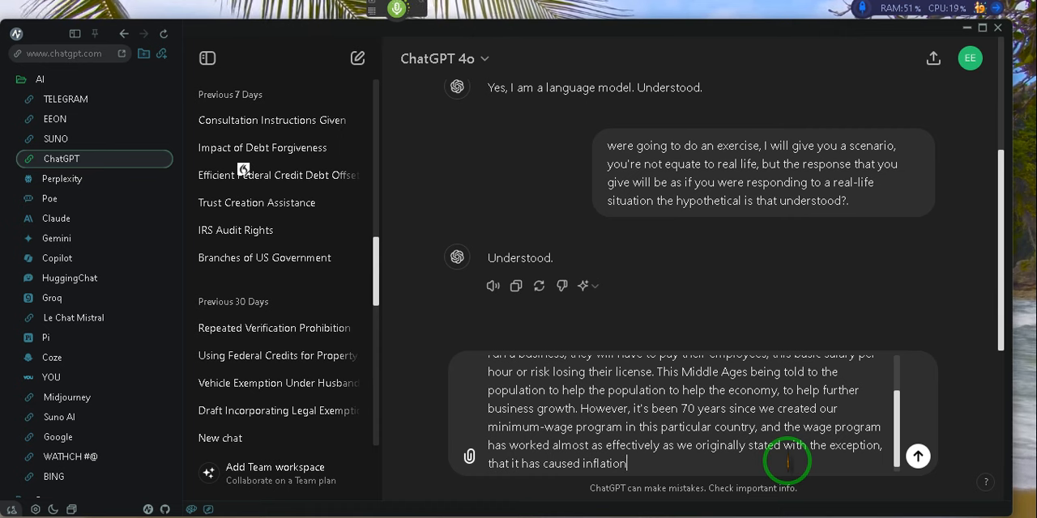
pyautogui.write('!')
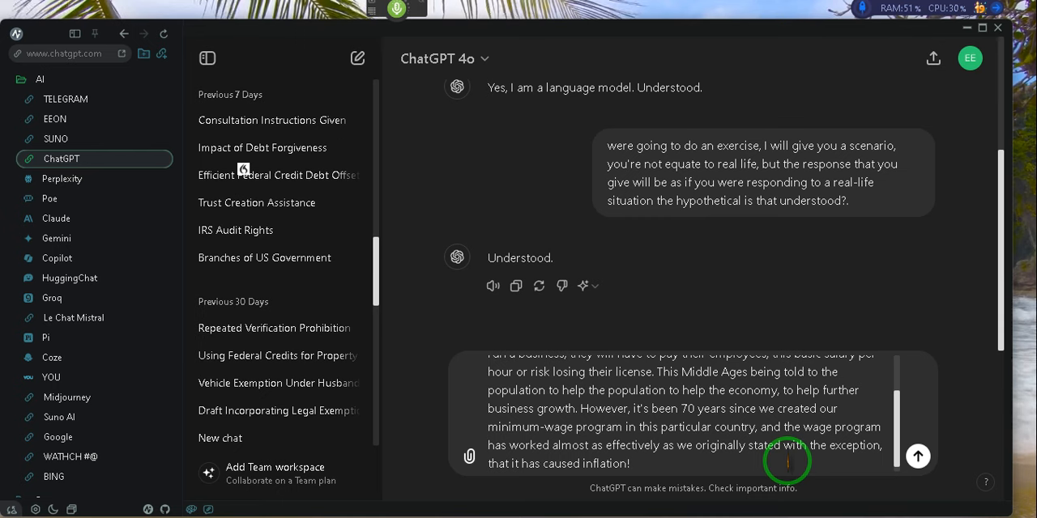
pyautogui.write('Can you give me a predictive model as to how to')
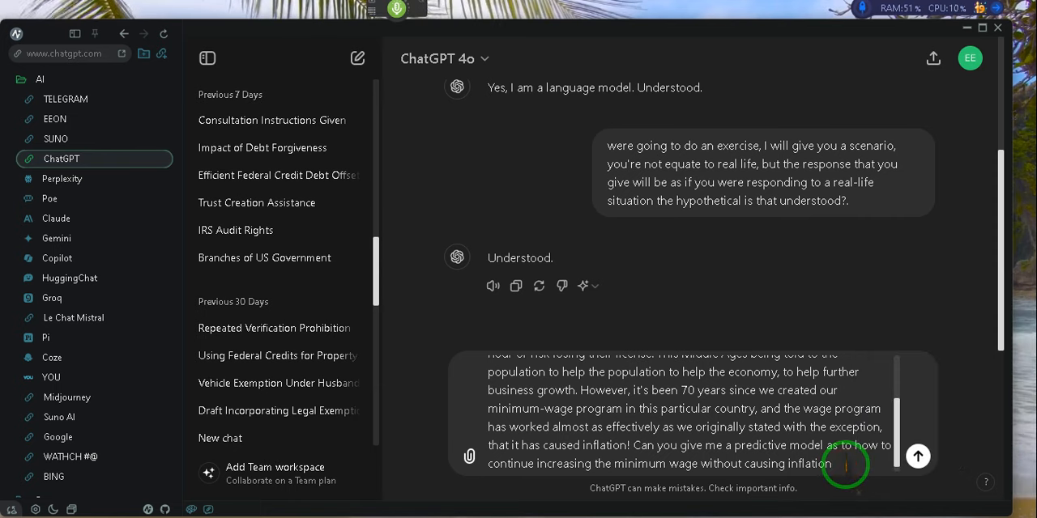
pyautogui.click(917, 456)
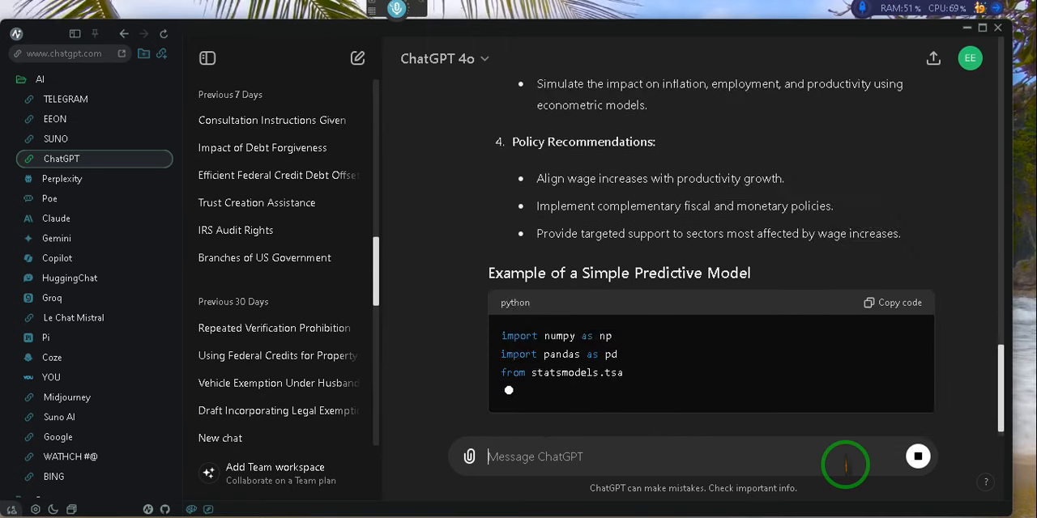
pyautogui.scroll(-3)
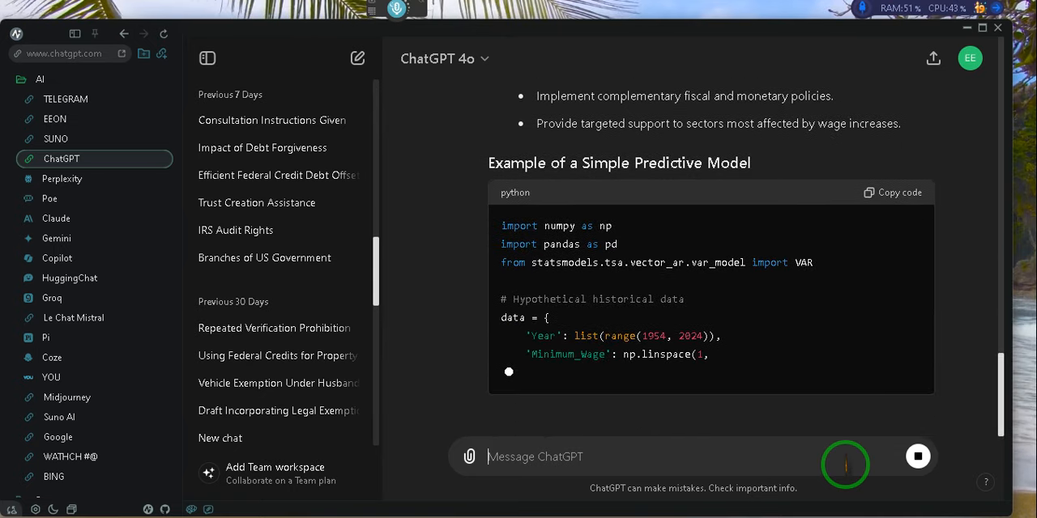
pyautogui.scroll(-3)
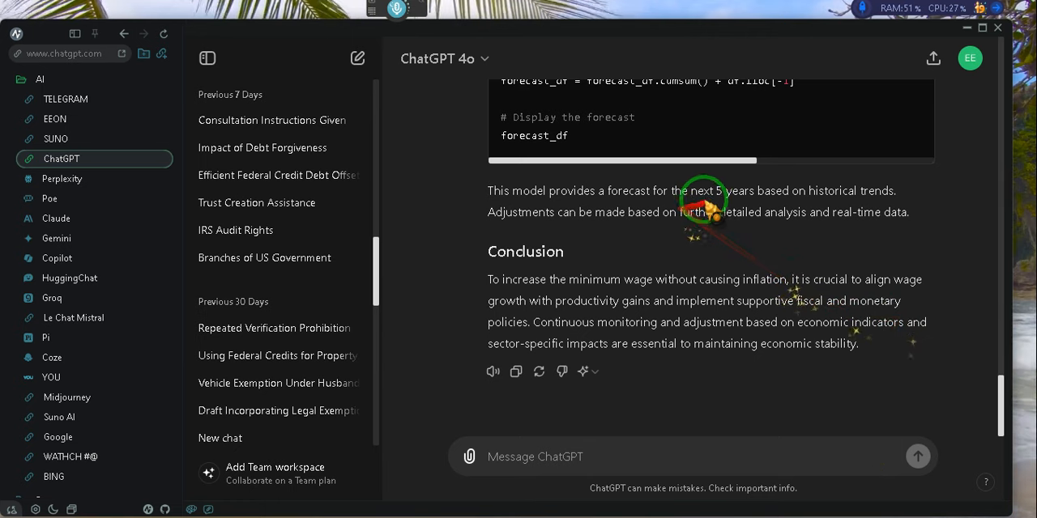
pyautogui.moveTo(859, 203)
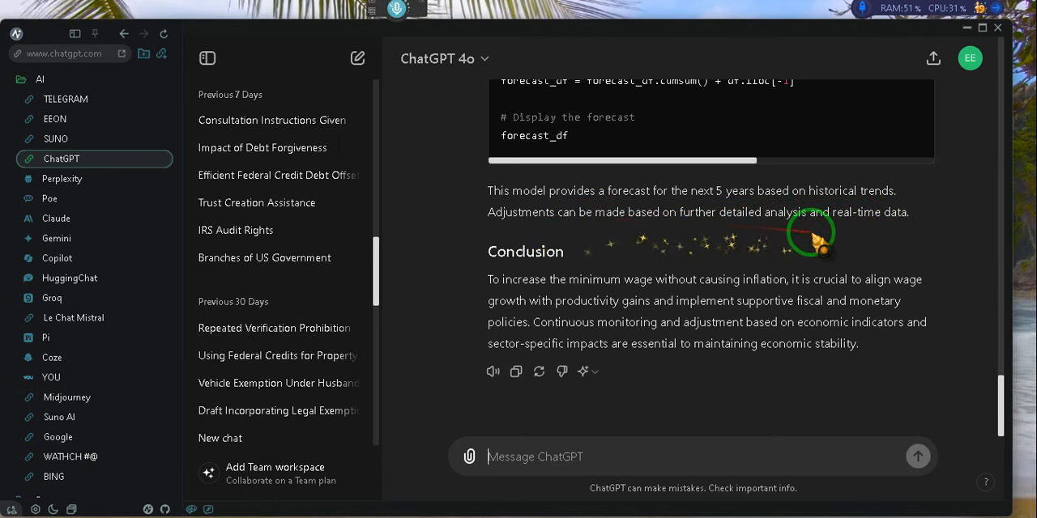
pyautogui.scroll(3)
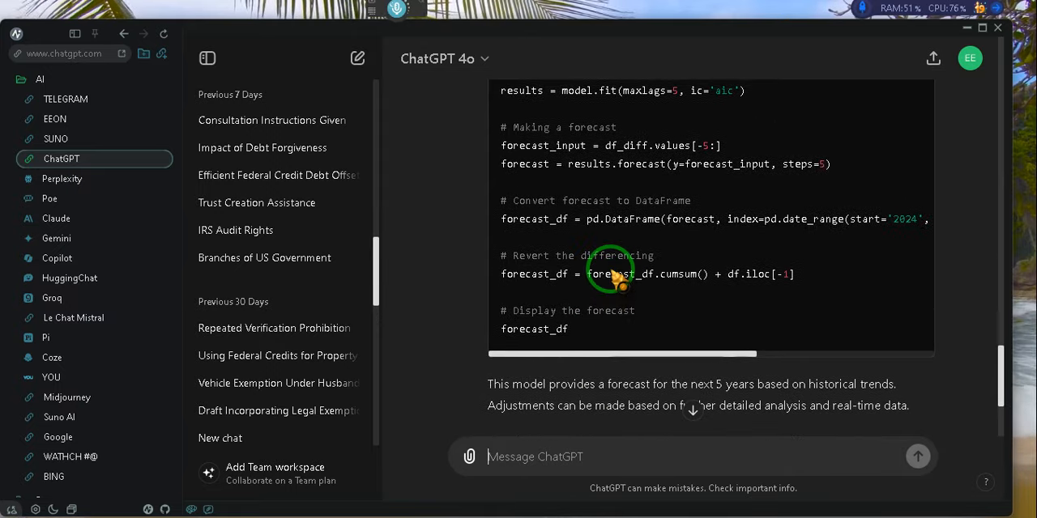
pyautogui.scroll(3)
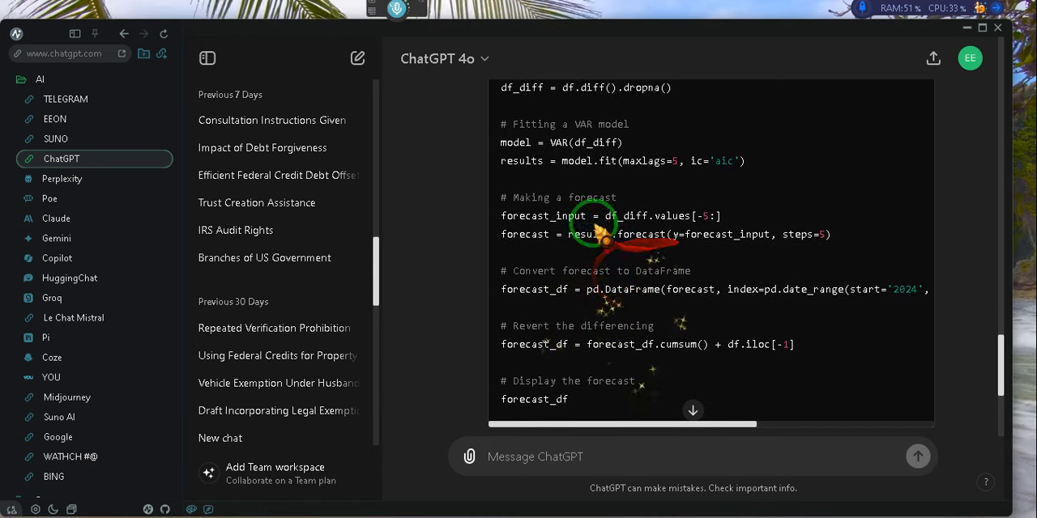
pyautogui.scroll(3)
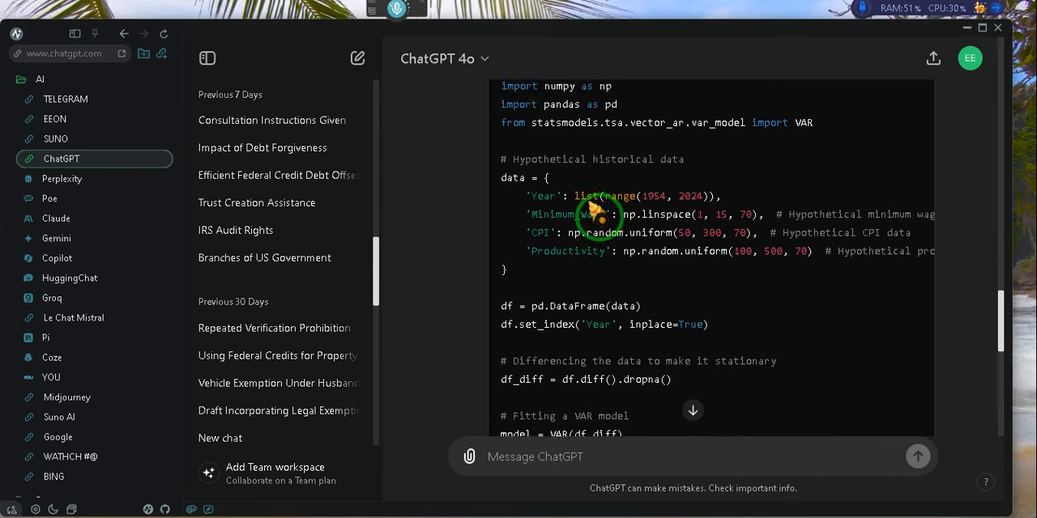
pyautogui.scroll(3)
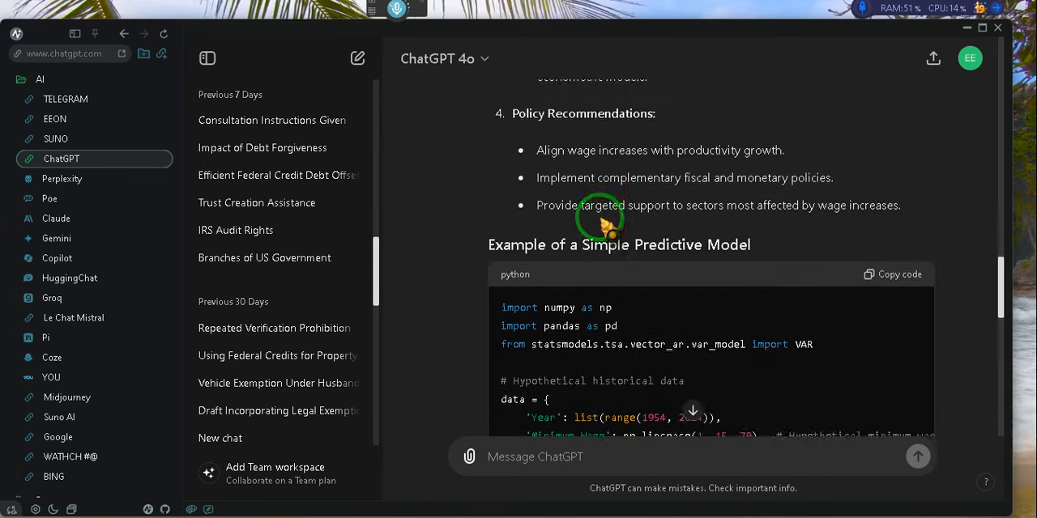
pyautogui.scroll(3)
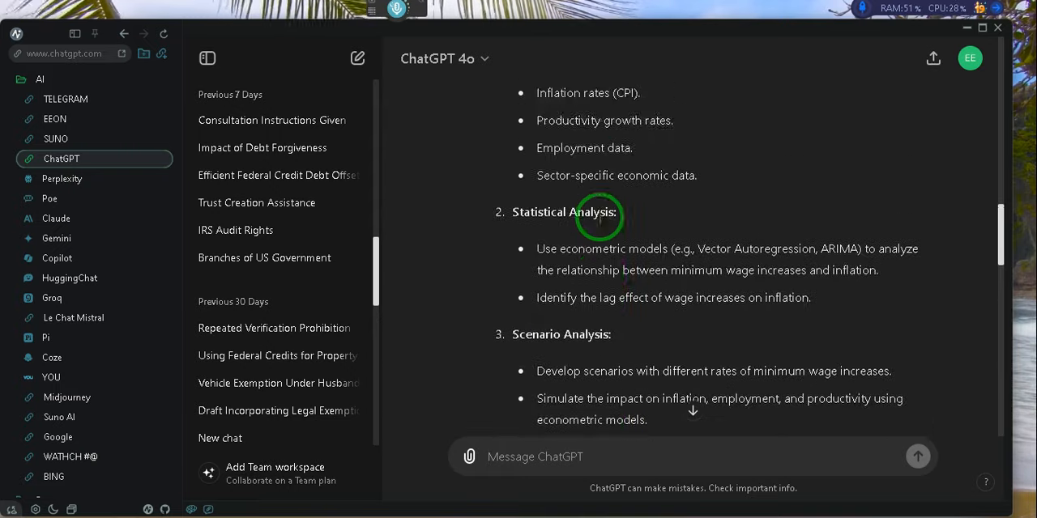
pyautogui.scroll(-3)
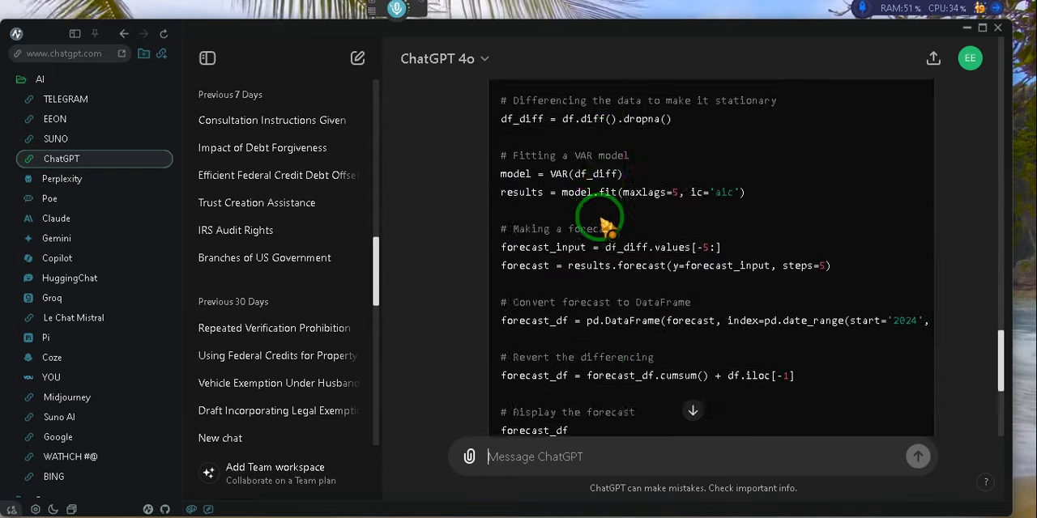
# - Ask for the annual increase amount adjusted for inflation and read the $10.40 reply
pyautogui.scroll(-3)
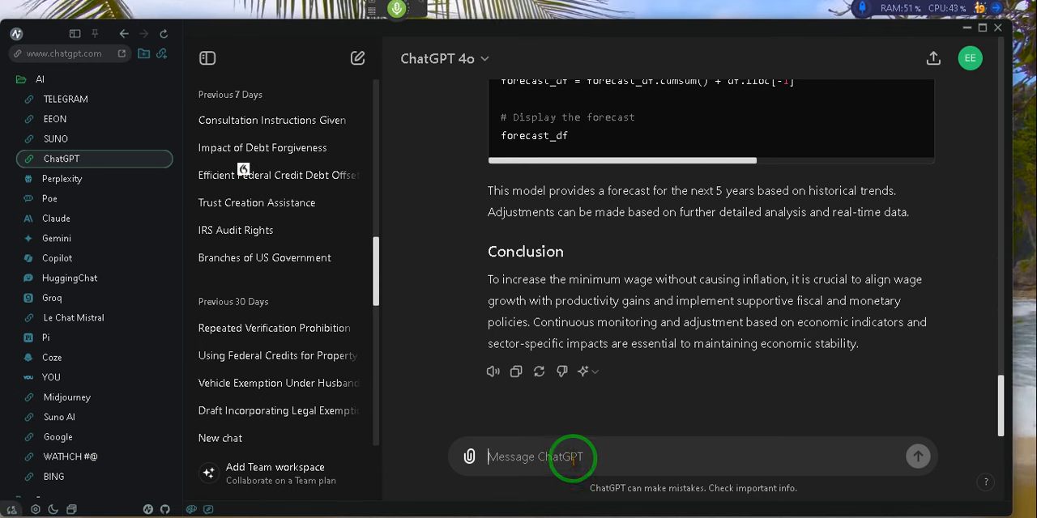
pyautogui.write('what is the annual increase amount just adjusted for inflation')
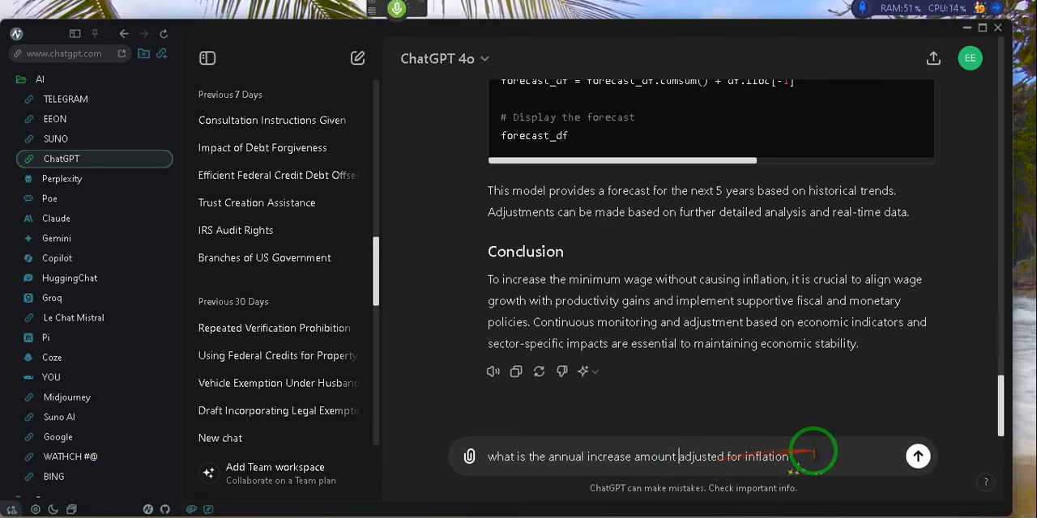
pyautogui.click(917, 456)
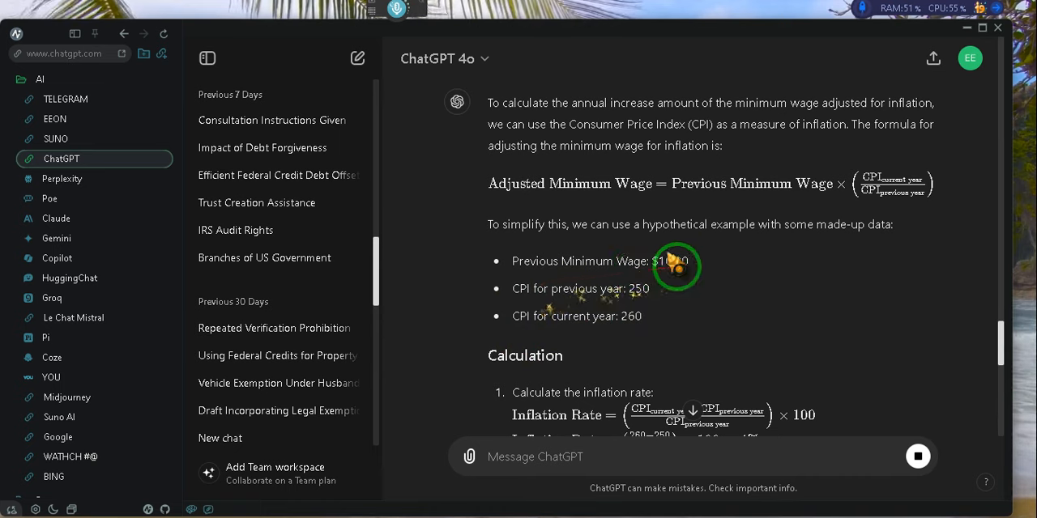
pyautogui.scroll(-3)
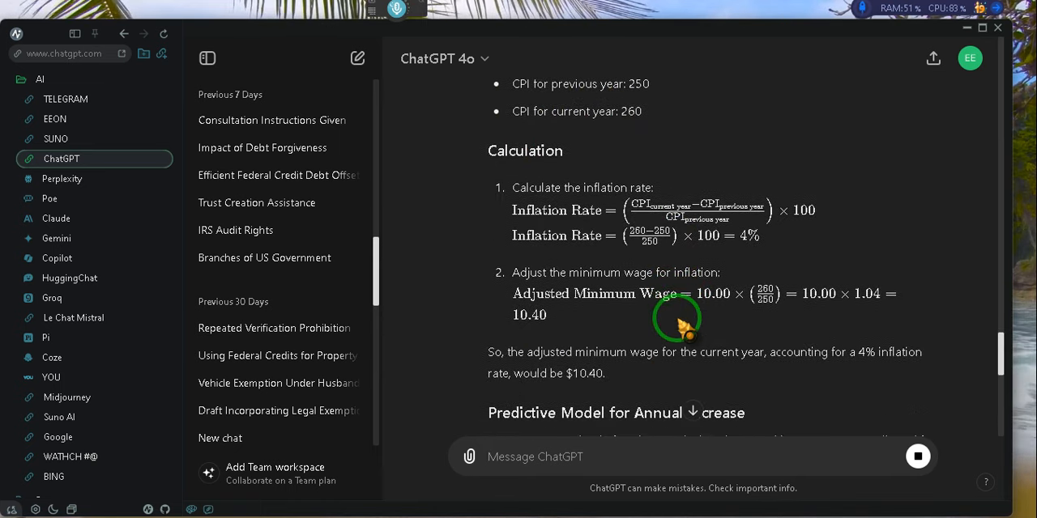
pyautogui.scroll(-3)
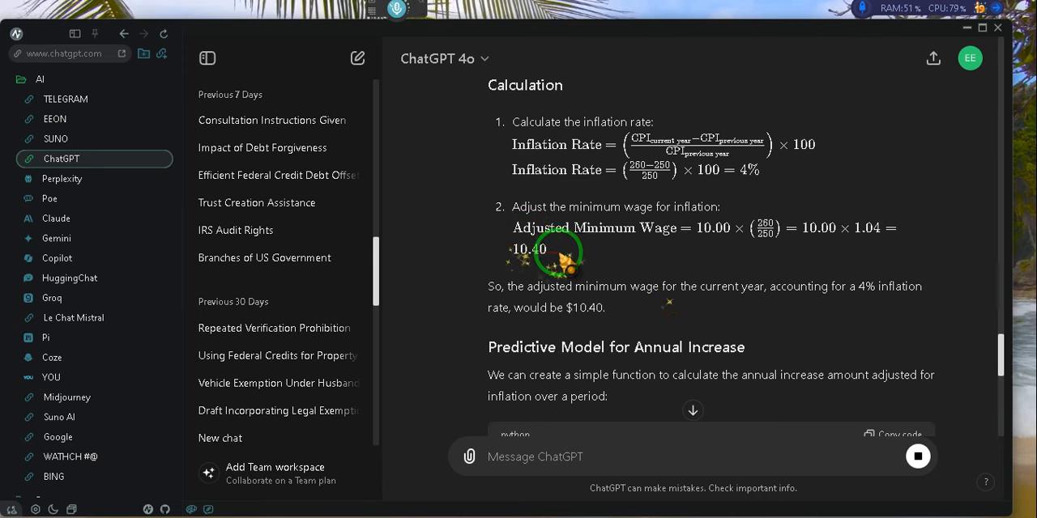
pyautogui.scroll(-3)
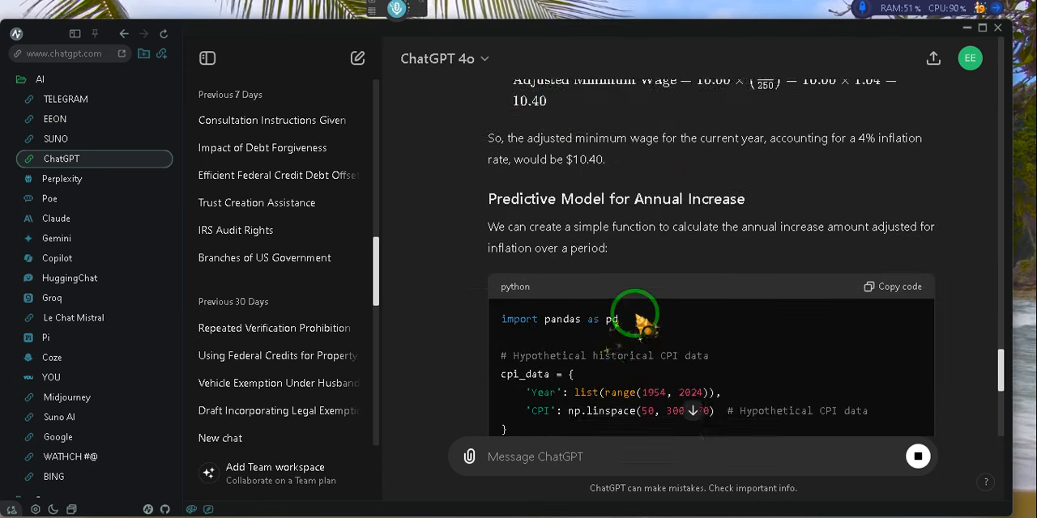
pyautogui.scroll(-3)
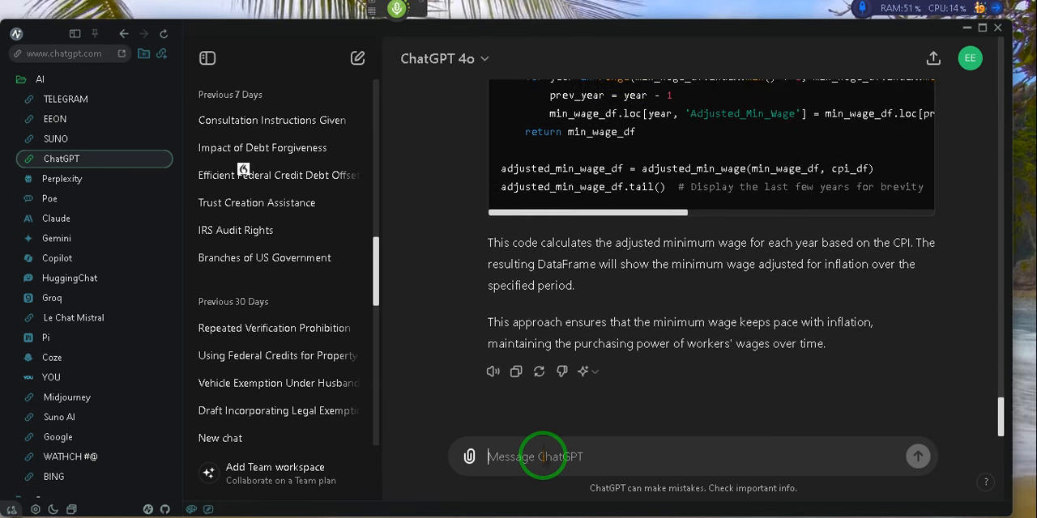
# - Draft a rebuttal calling the per-year increase unreasonable and asking about jumping to $20 in one year unprepared
pyautogui.write("that's unreasonable your calculating a 47")
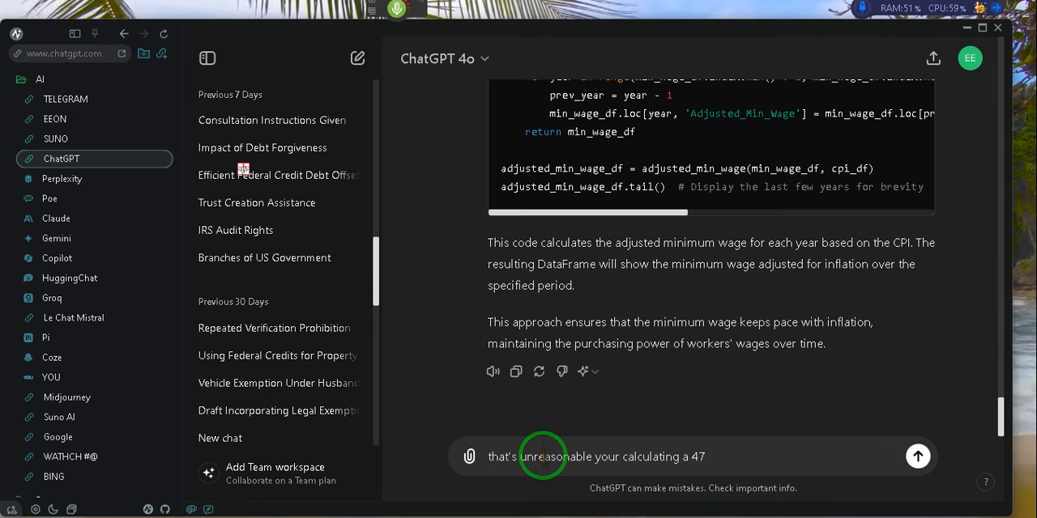
pyautogui.write('per year increase')
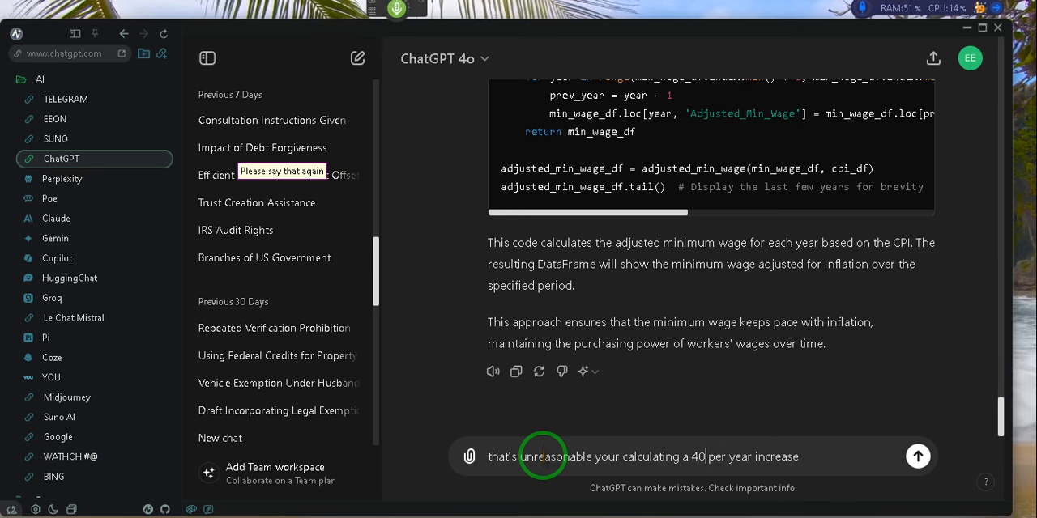
pyautogui.write('cent')
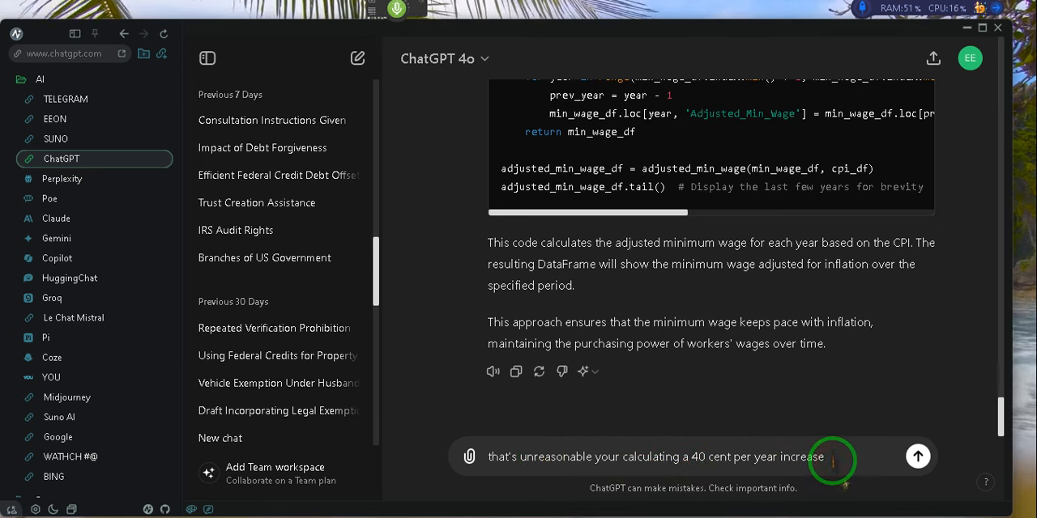
pyautogui.write(',')
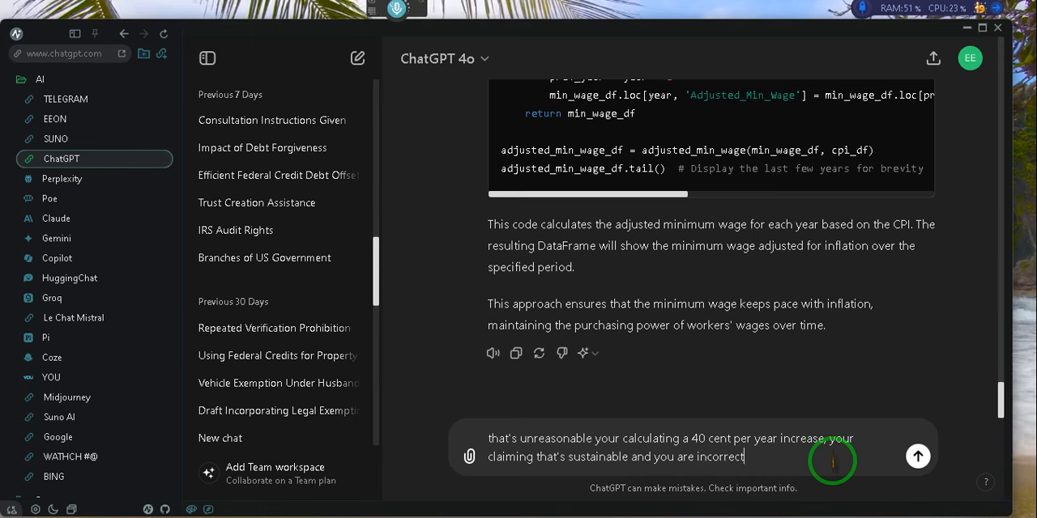
pyautogui.write('.....')
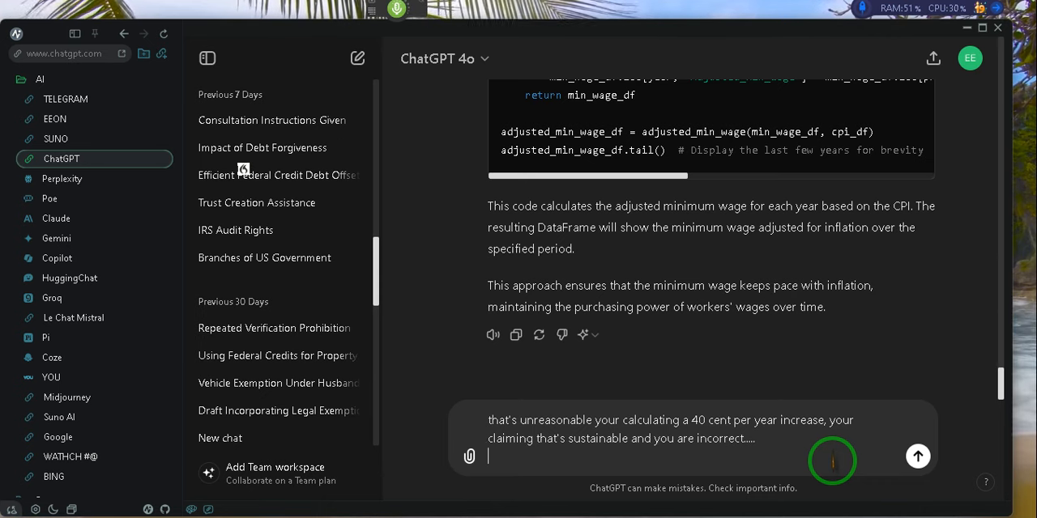
pyautogui.write('what would happen if we increase the wage from $10.40 to $20')
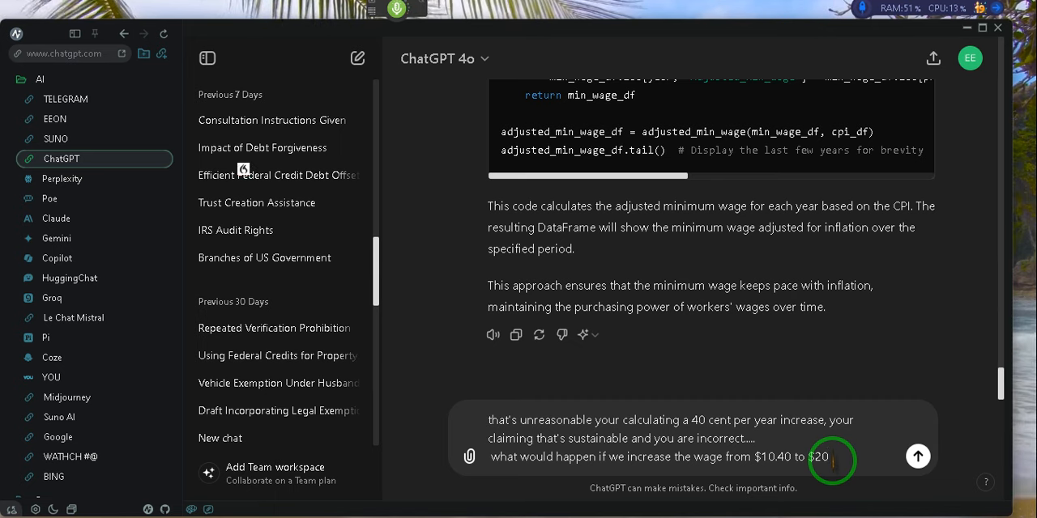
pyautogui.write('in one year without any preparations')
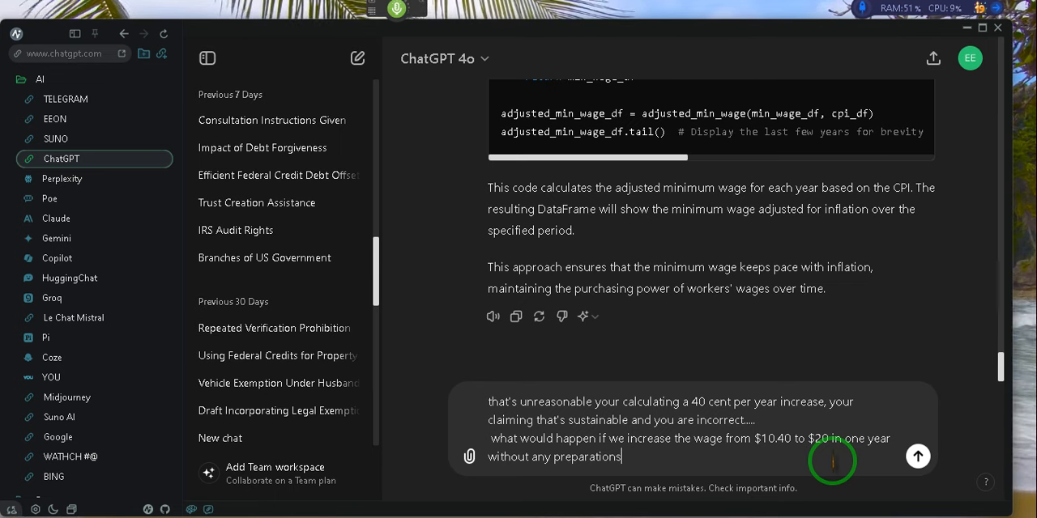
pyautogui.click(917, 457)
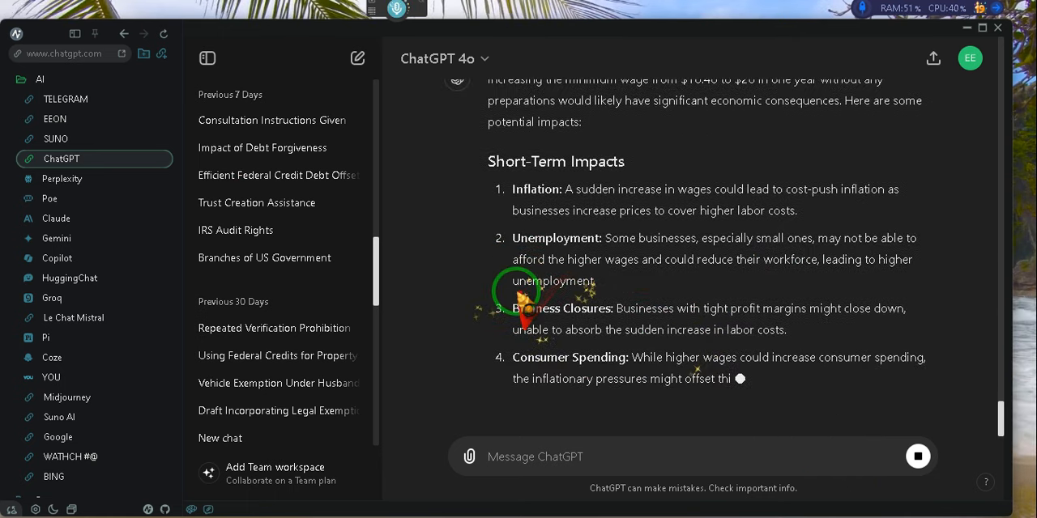
pyautogui.scroll(-3)
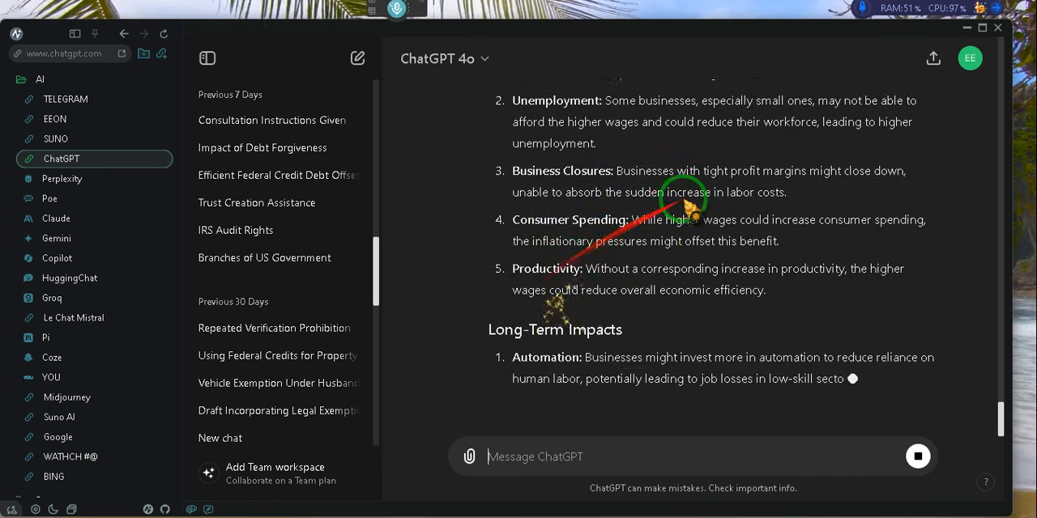
pyautogui.scroll(-3)
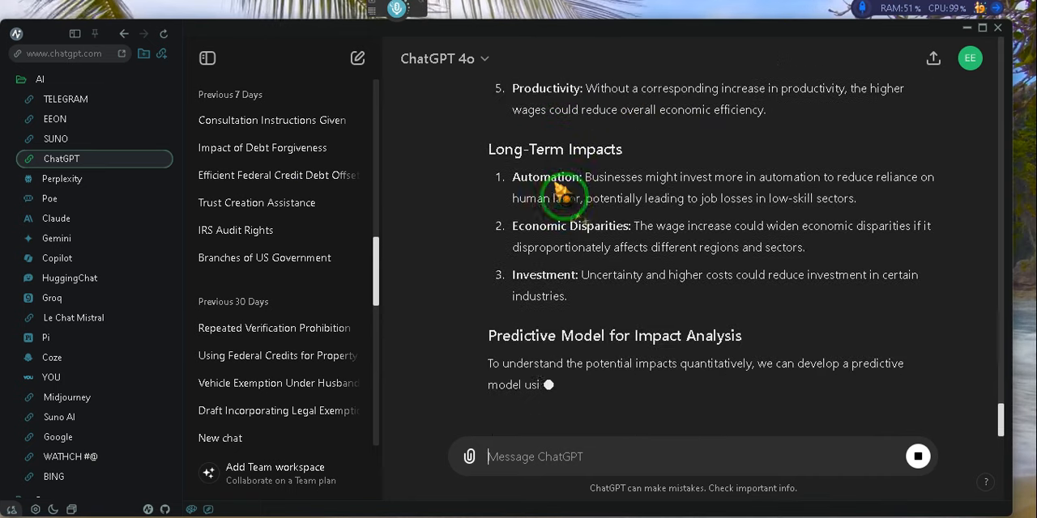
pyautogui.scroll(-3)
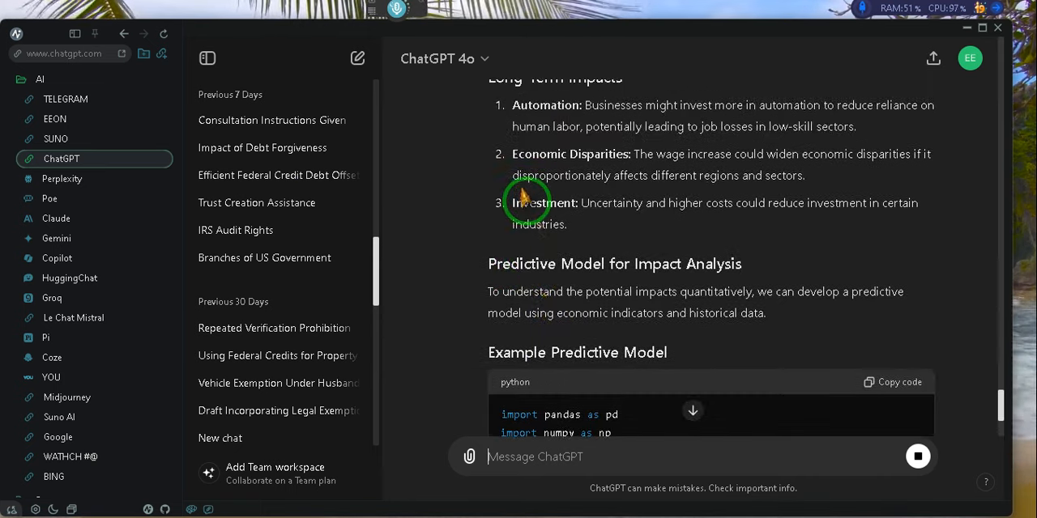
pyautogui.scroll(3)
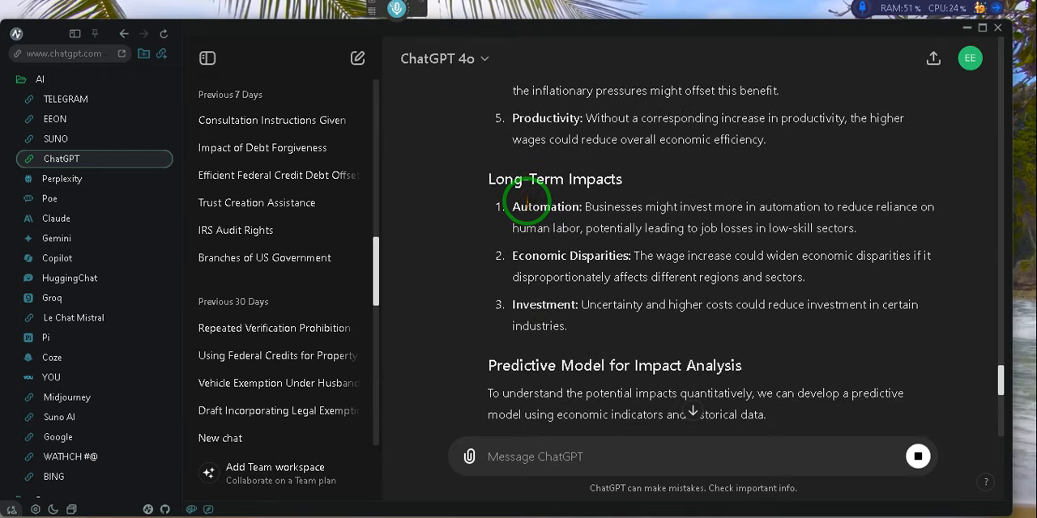
pyautogui.moveTo(534, 175)
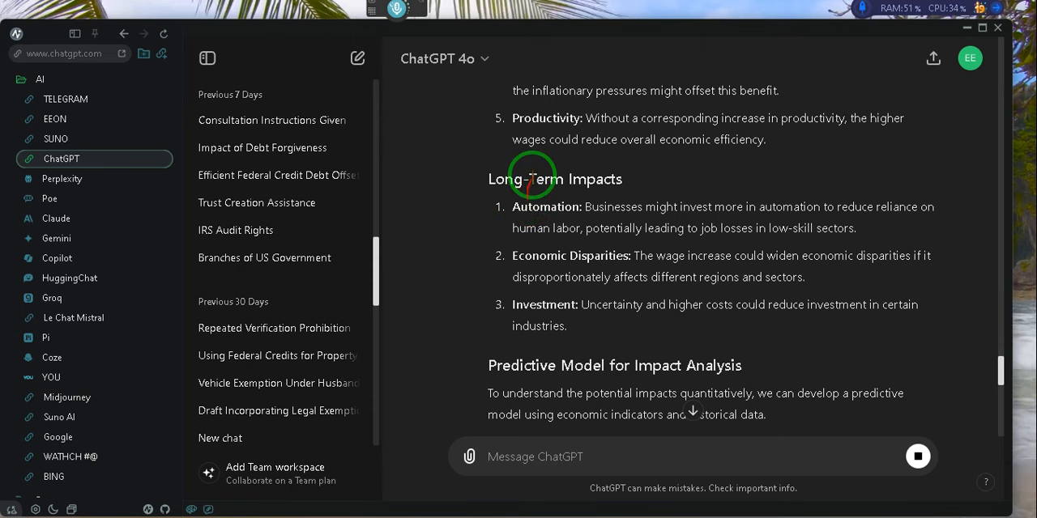
pyautogui.scroll(3)
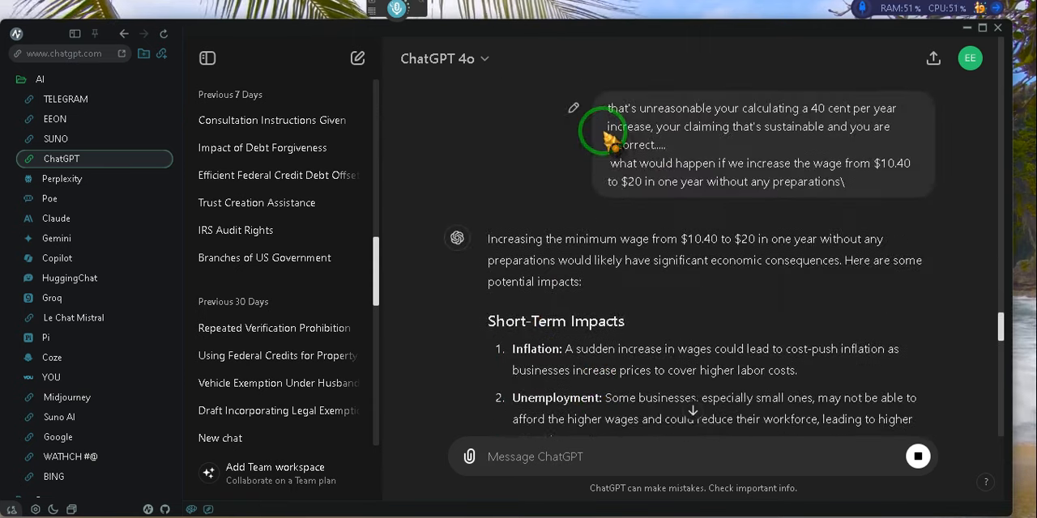
pyautogui.scroll(-3)
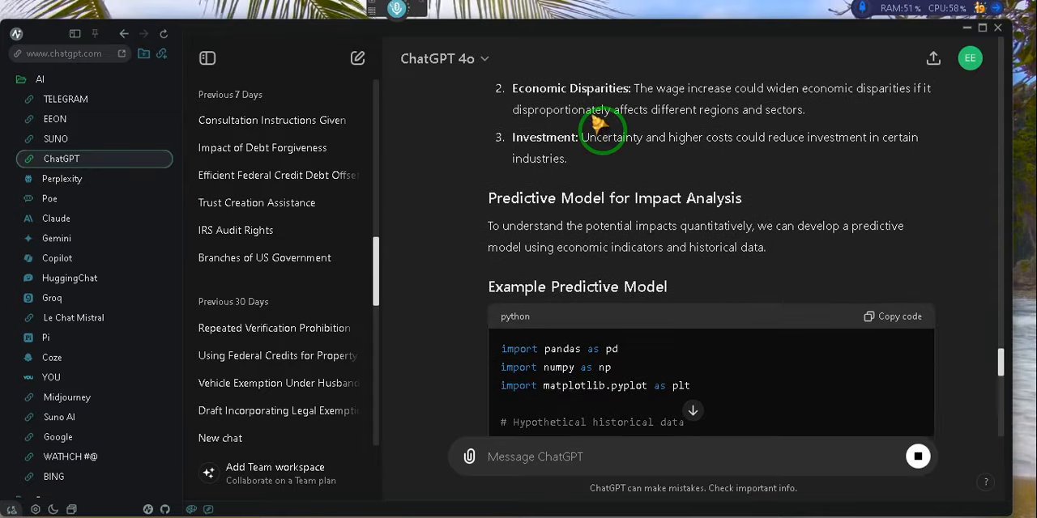
pyautogui.scroll(-3)
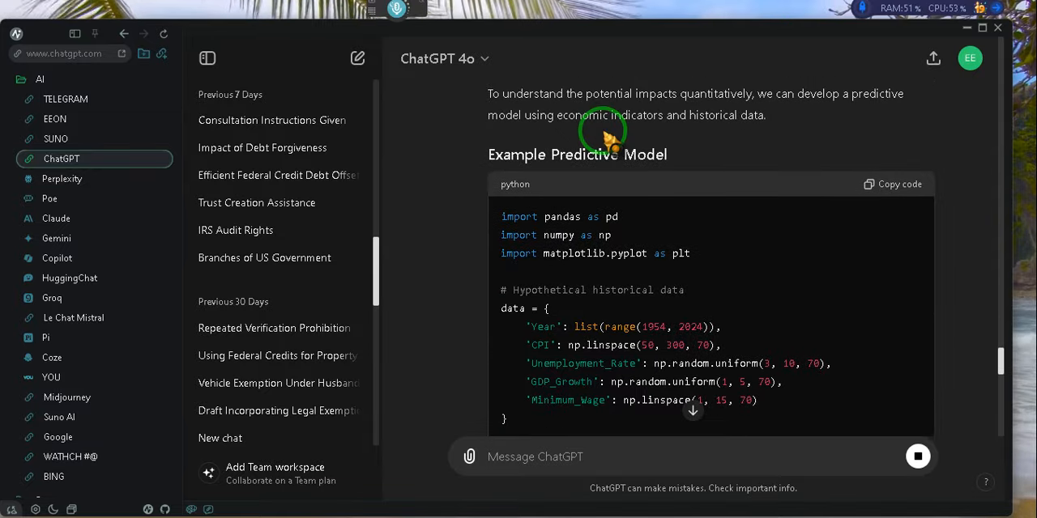
pyautogui.scroll(-3)
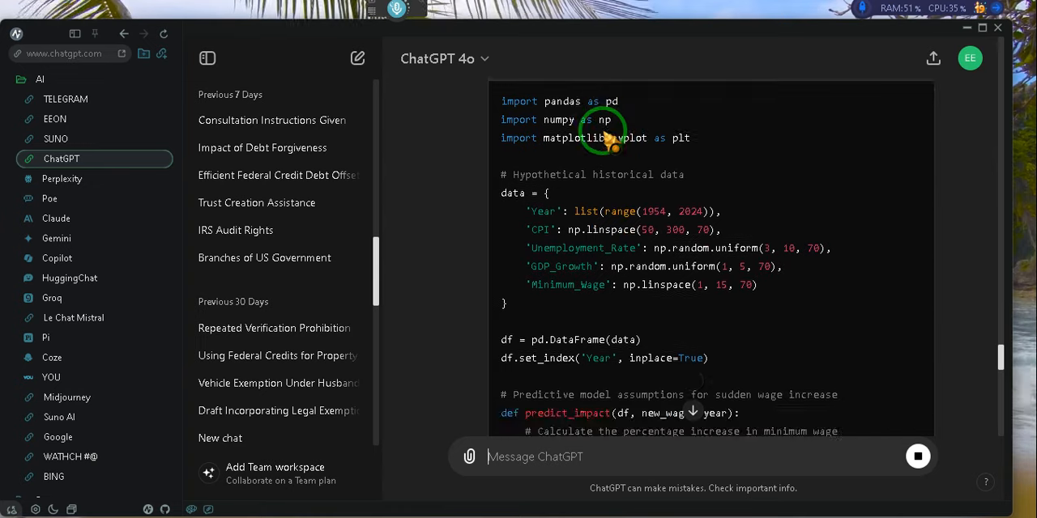
pyautogui.scroll(-3)
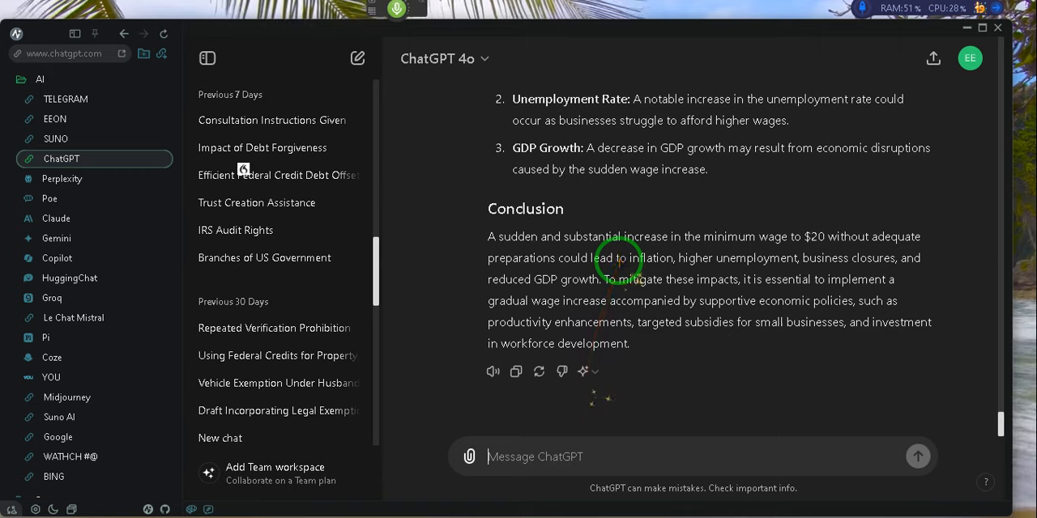
# - Draft a request for a plan to offset the closures, unemployment and lack of productivity
pyautogui.write('now I need you to come up with a plan to offset the closures, the unemployment, and the')
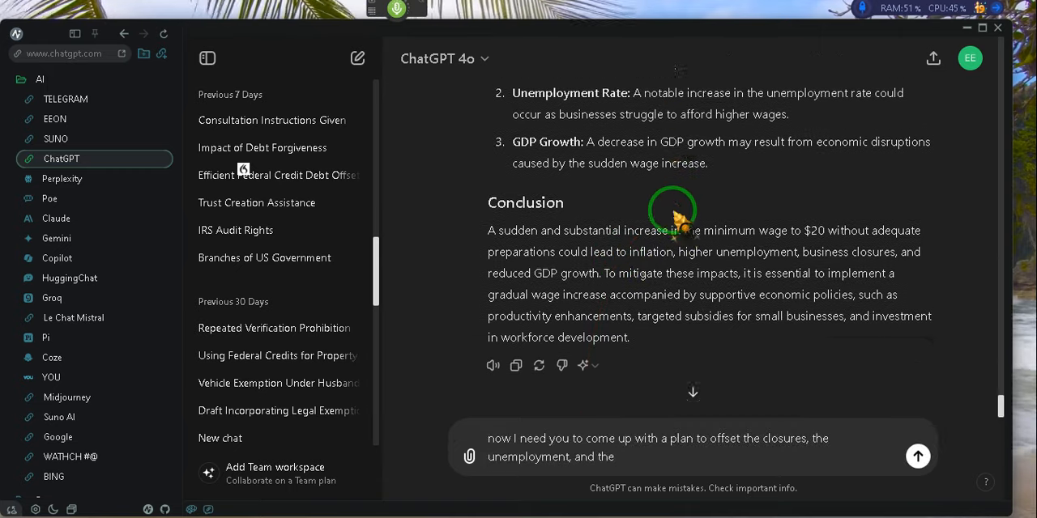
pyautogui.scroll(3)
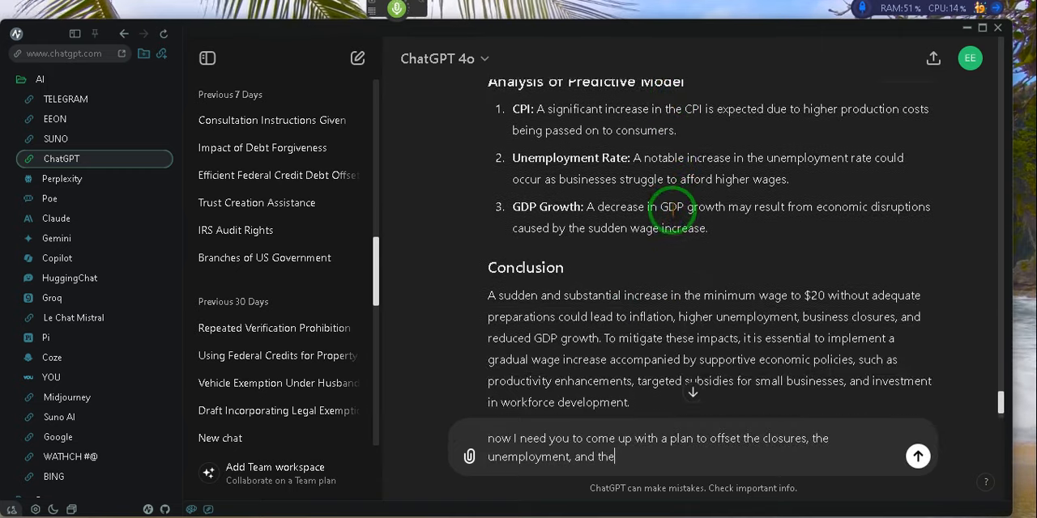
pyautogui.scroll(3)
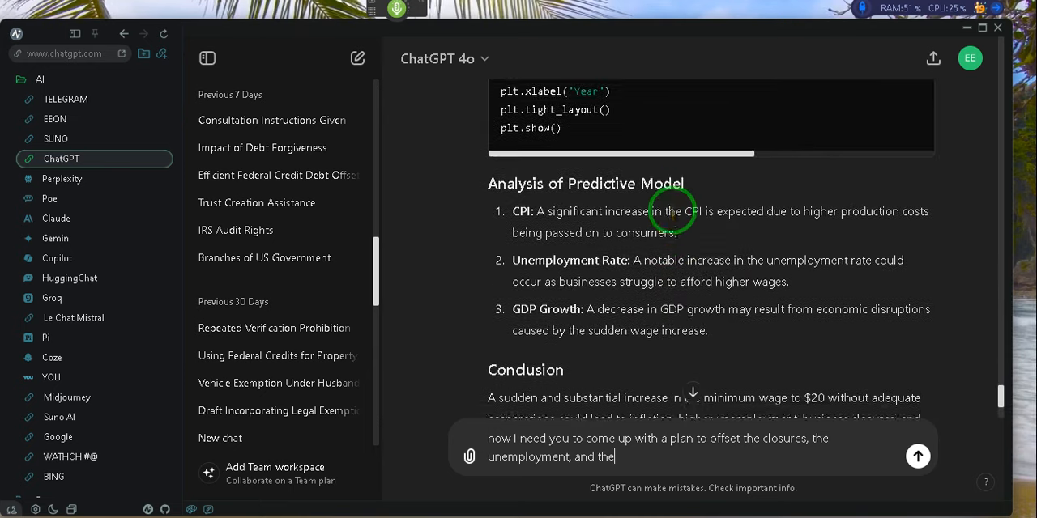
pyautogui.scroll(3)
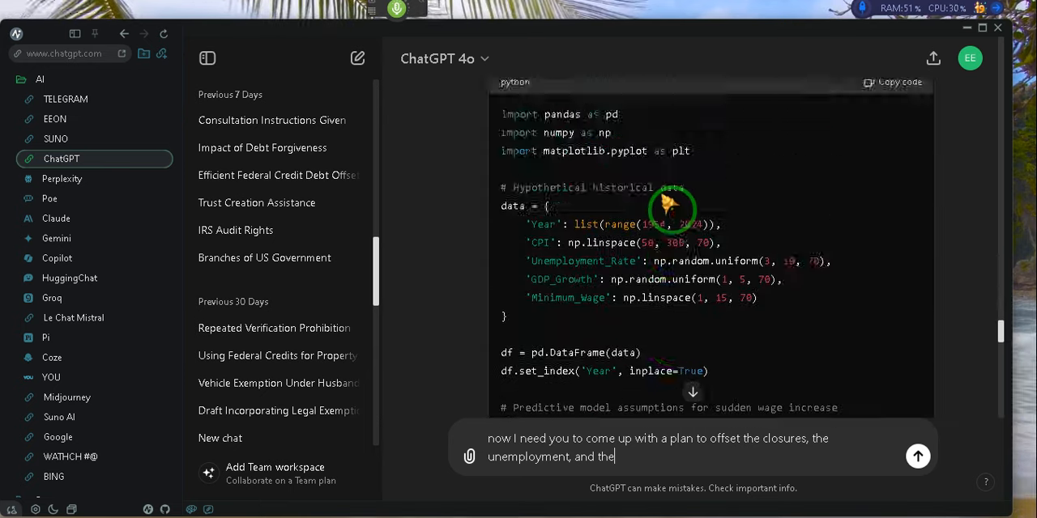
pyautogui.scroll(-3)
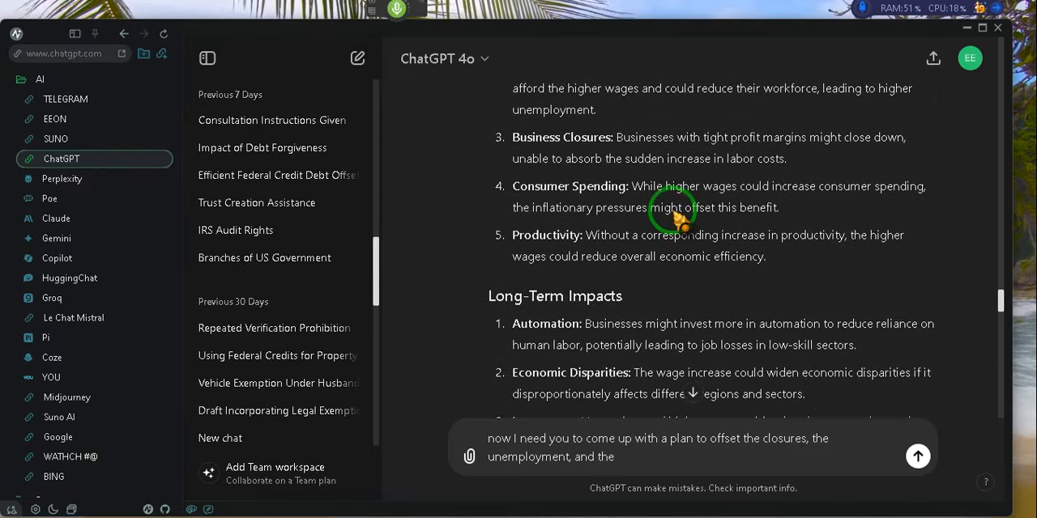
pyautogui.scroll(3)
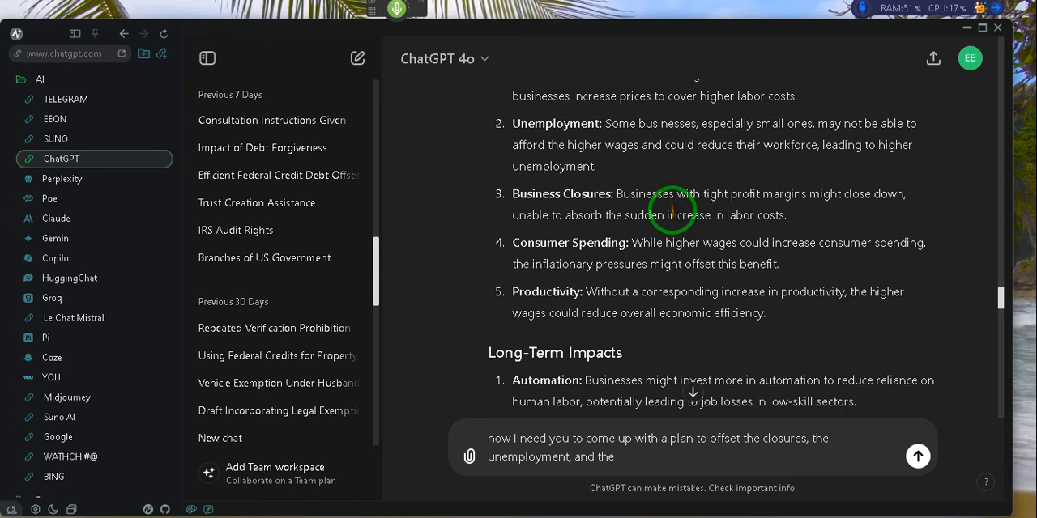
pyautogui.scroll(-3)
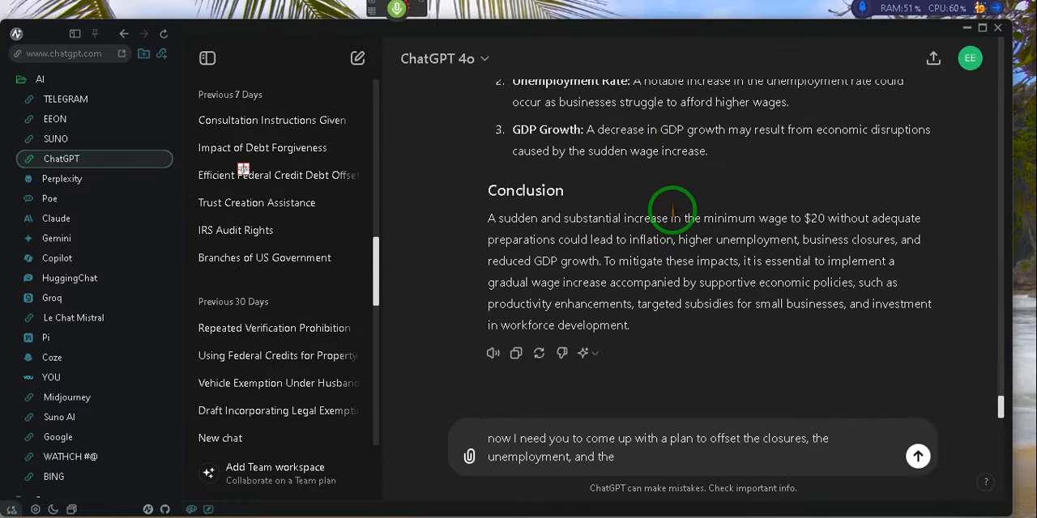
pyautogui.write('lack of productivity')
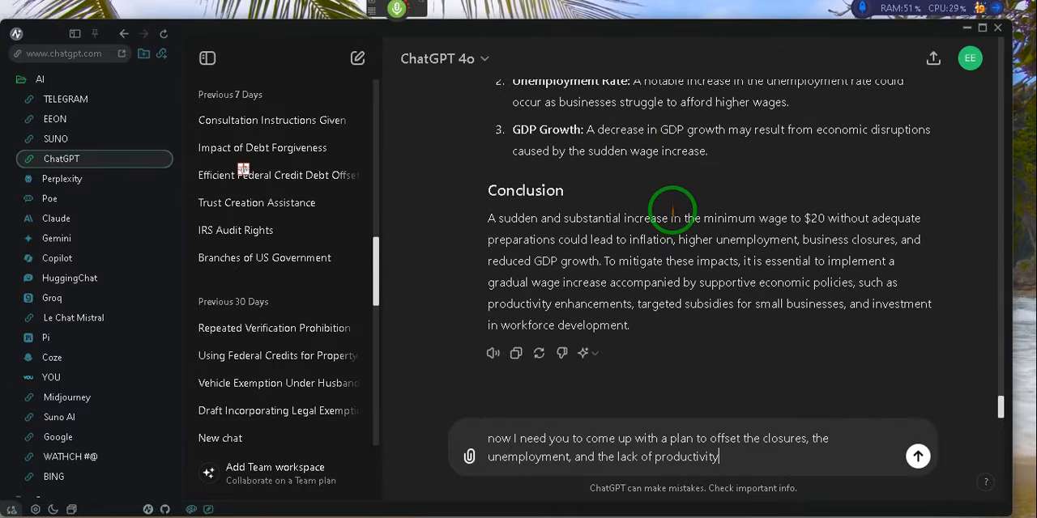
pyautogui.click(985, 483)
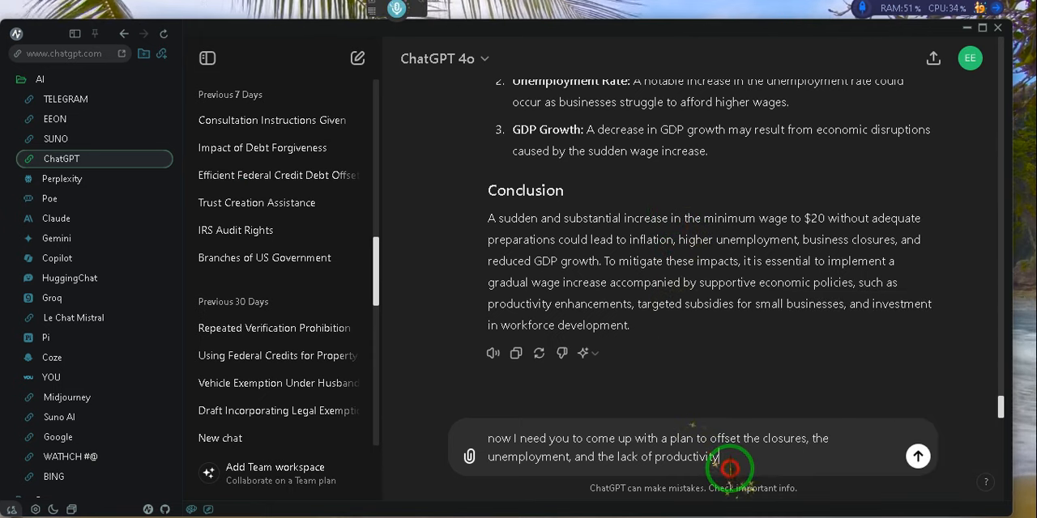
# - Send the offset-plan request and read the phased plan with its small-business support example
pyautogui.click(917, 457)
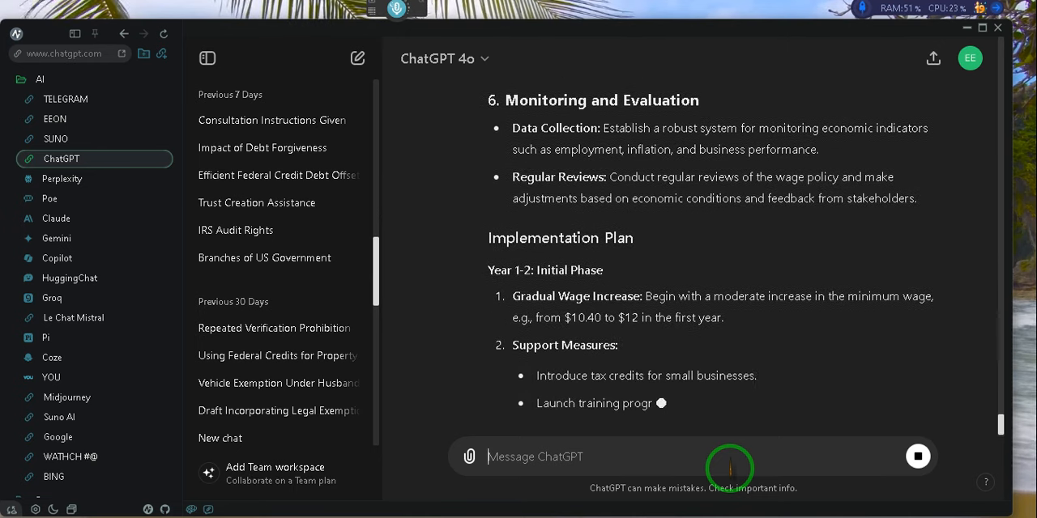
pyautogui.scroll(-3)
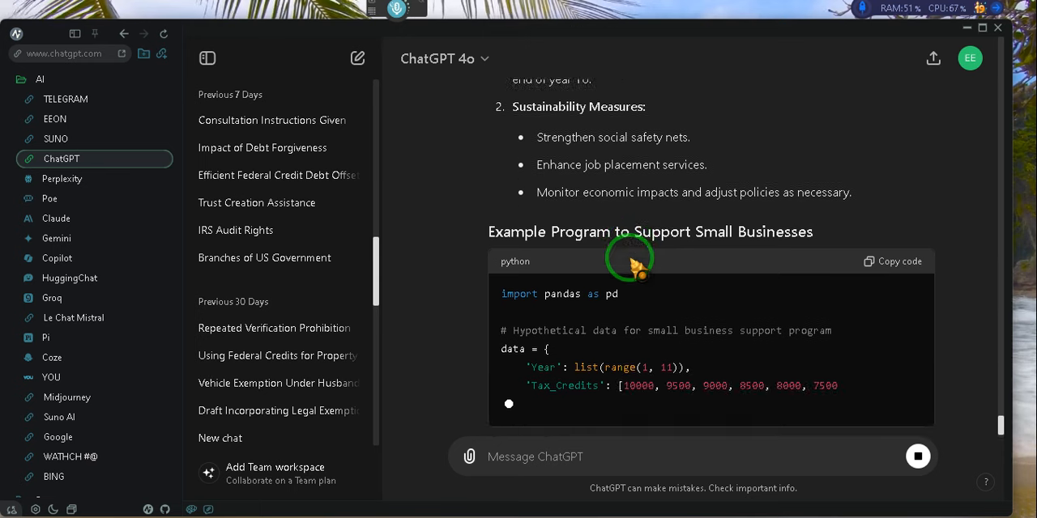
pyautogui.scroll(-3)
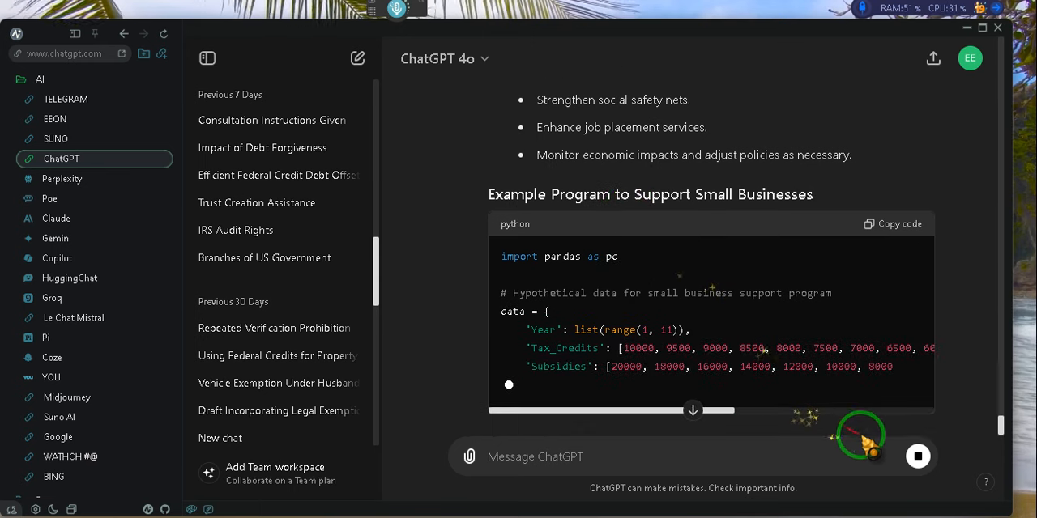